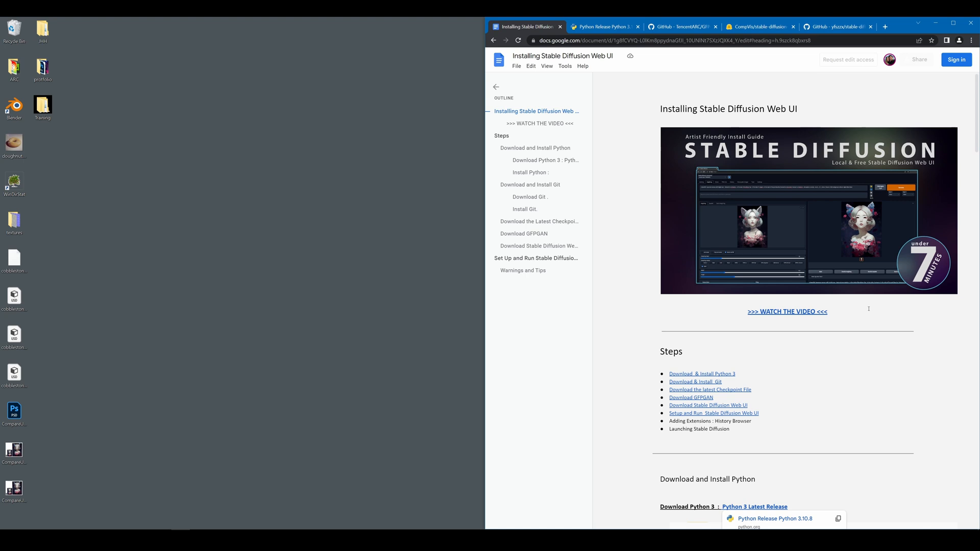
pyautogui.moveTo(848, 328)
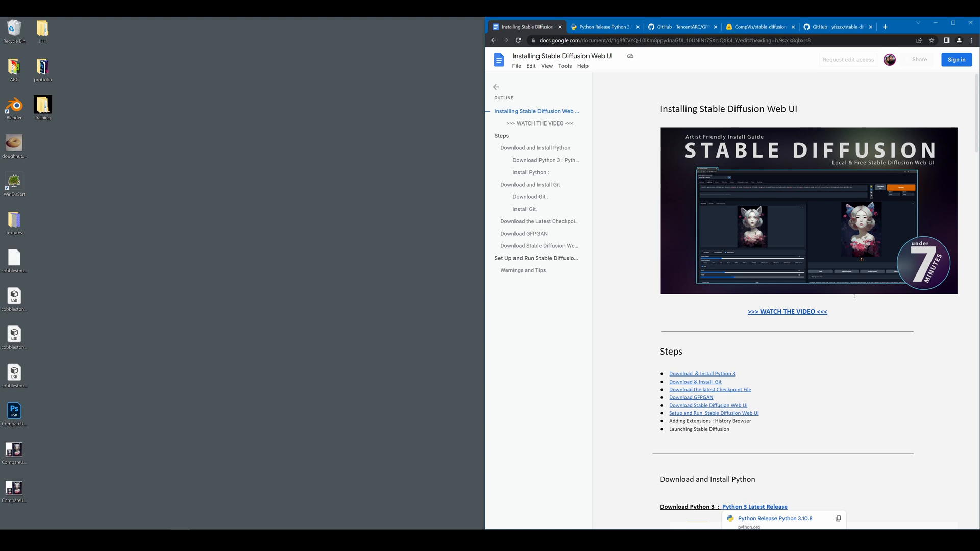
pyautogui.moveTo(846, 306)
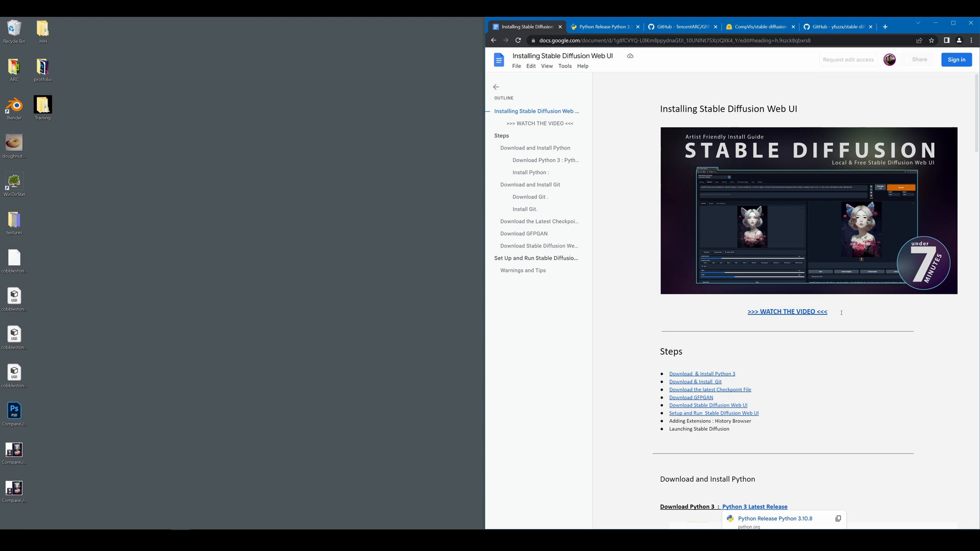
# - Scroll the guide to Download Python 3 and open the Python 3.10.8 latest release page
pyautogui.scroll(-3)
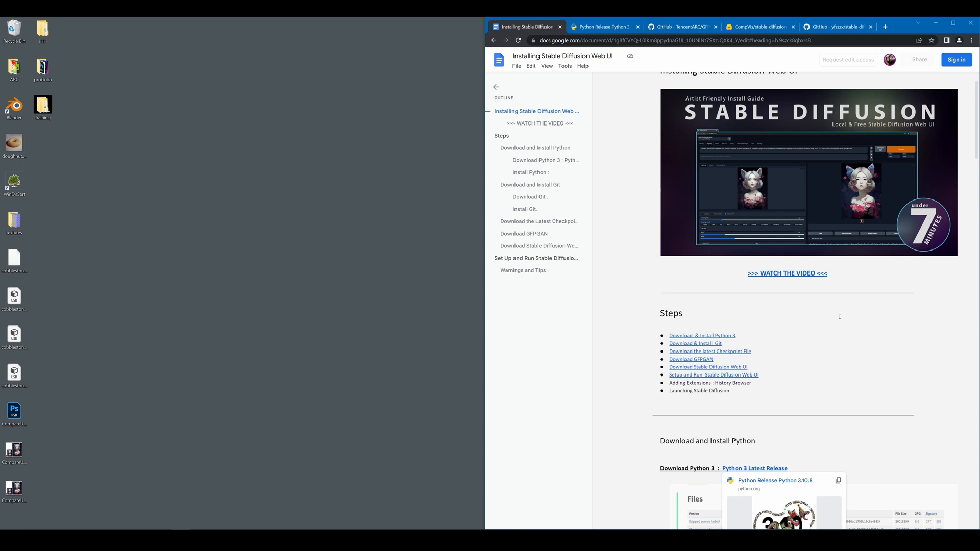
pyautogui.moveTo(833, 332)
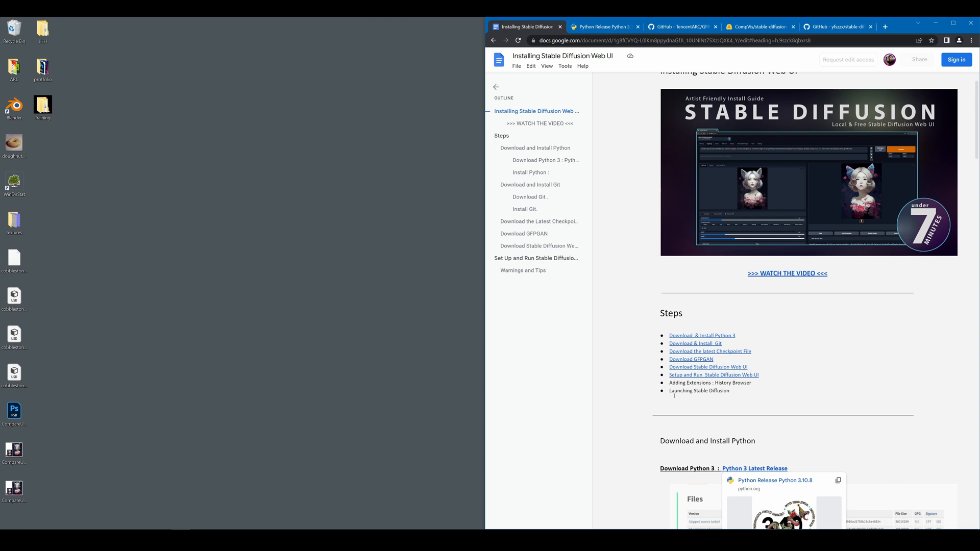
pyautogui.scroll(-3)
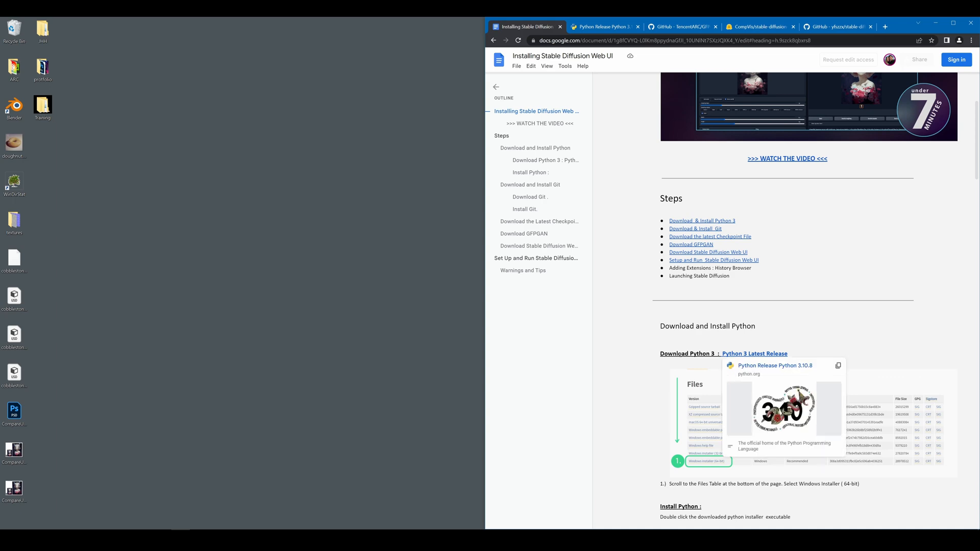
pyautogui.click(885, 26)
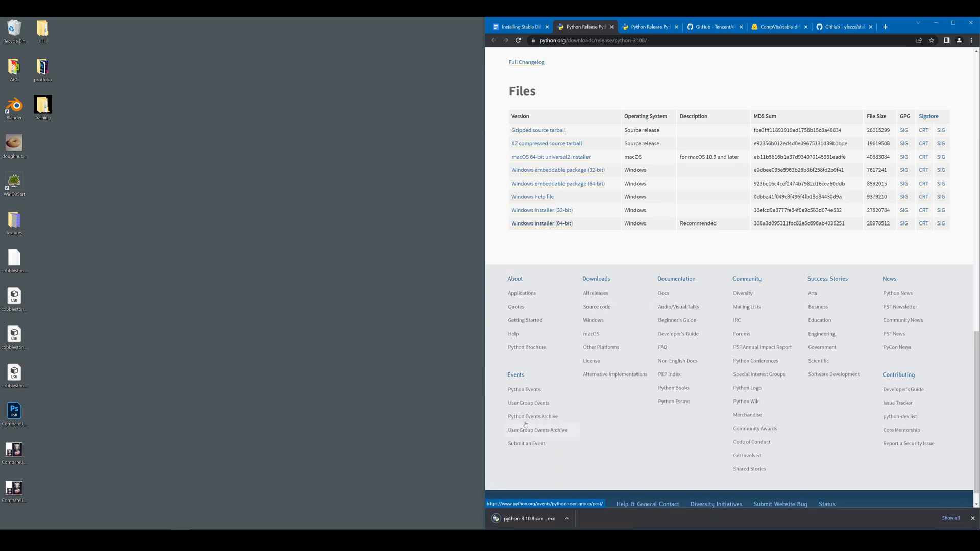
# - Reveal python-3.10.8-amd64.exe in the Downloads folder from Chrome's download bar
pyautogui.click(566, 519)
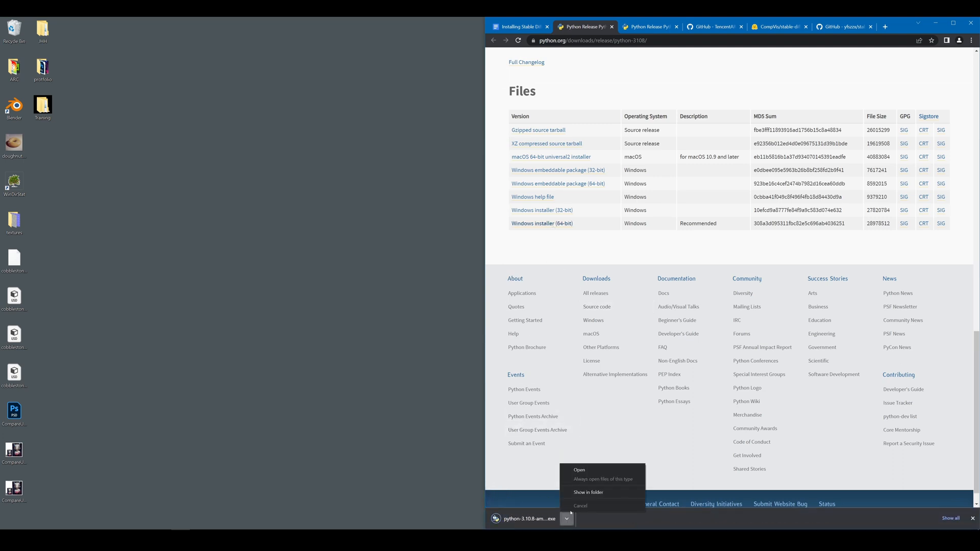
pyautogui.click(587, 493)
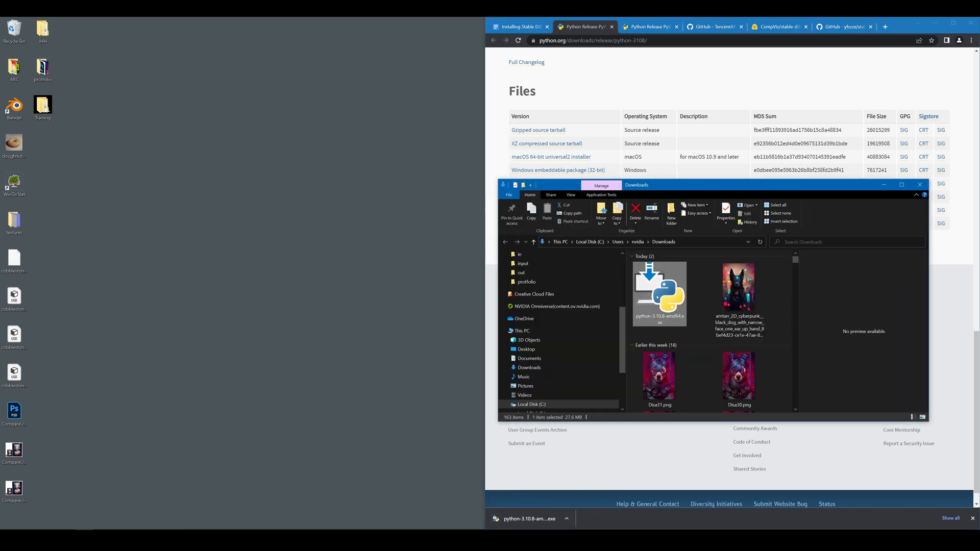
pyautogui.rightClick(659, 294)
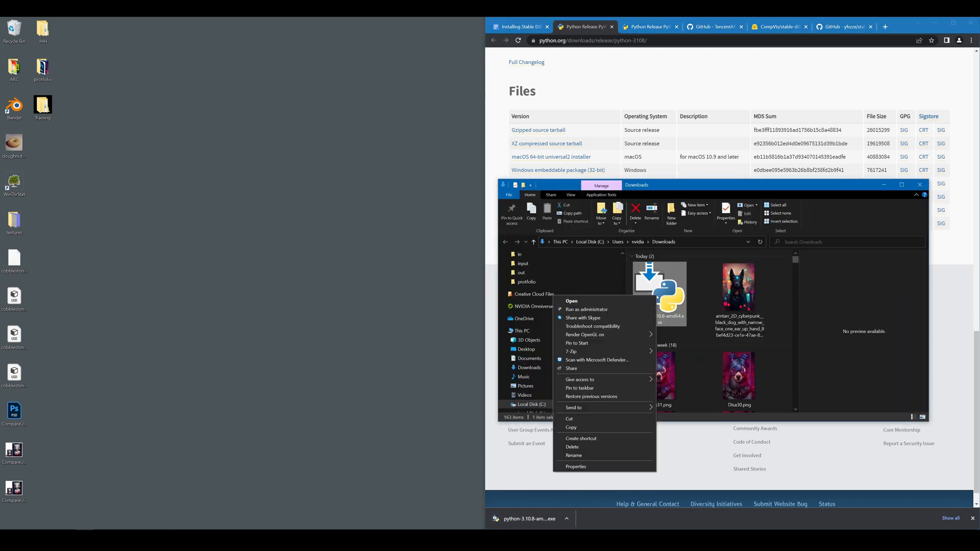
pyautogui.click(593, 312)
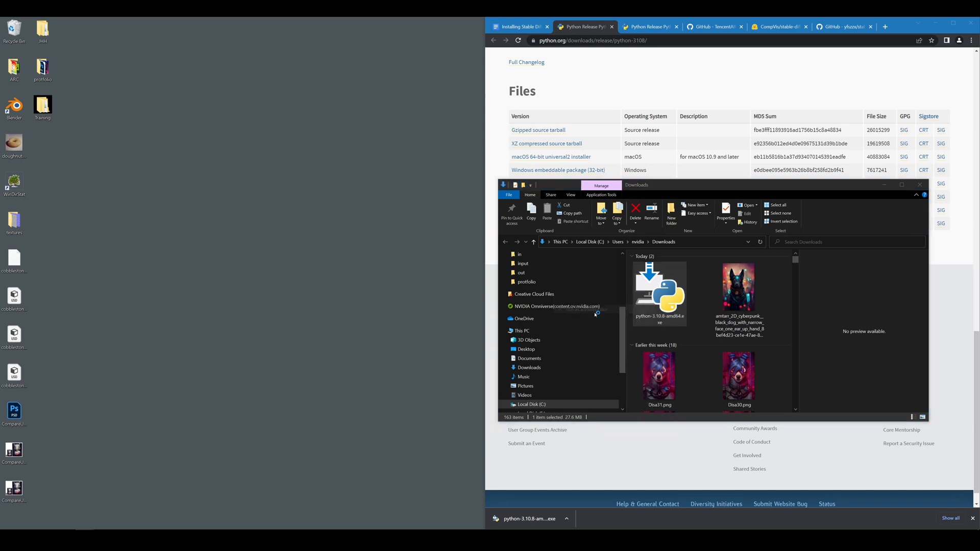
# - Run python-3.10.8-amd64.exe with Add python.exe to PATH, Install Now, then close setup
pyautogui.doubleClick(659, 294)
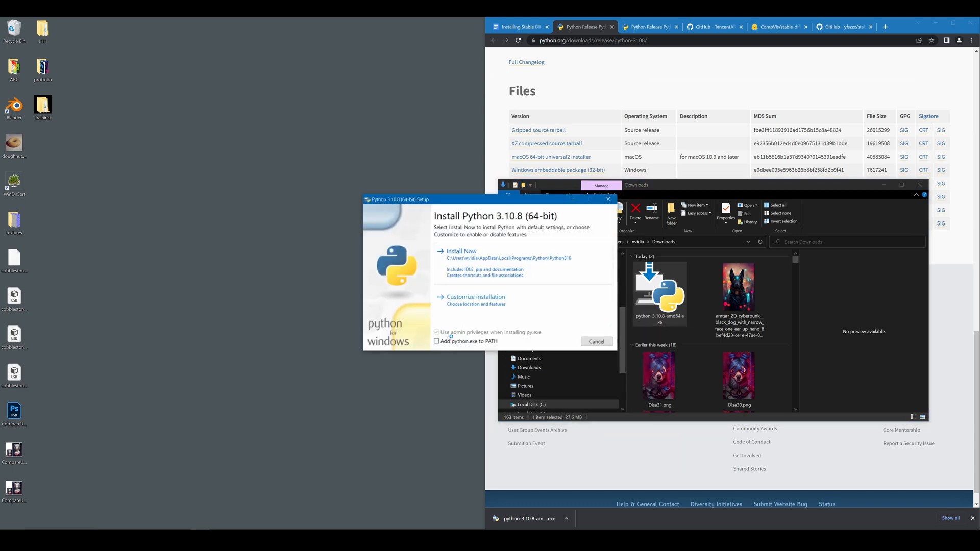
pyautogui.click(436, 342)
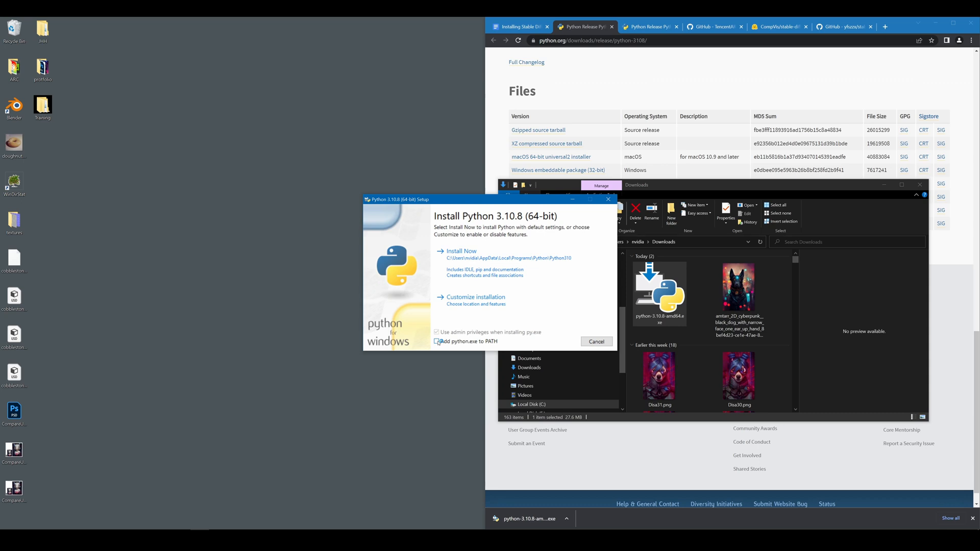
pyautogui.click(462, 251)
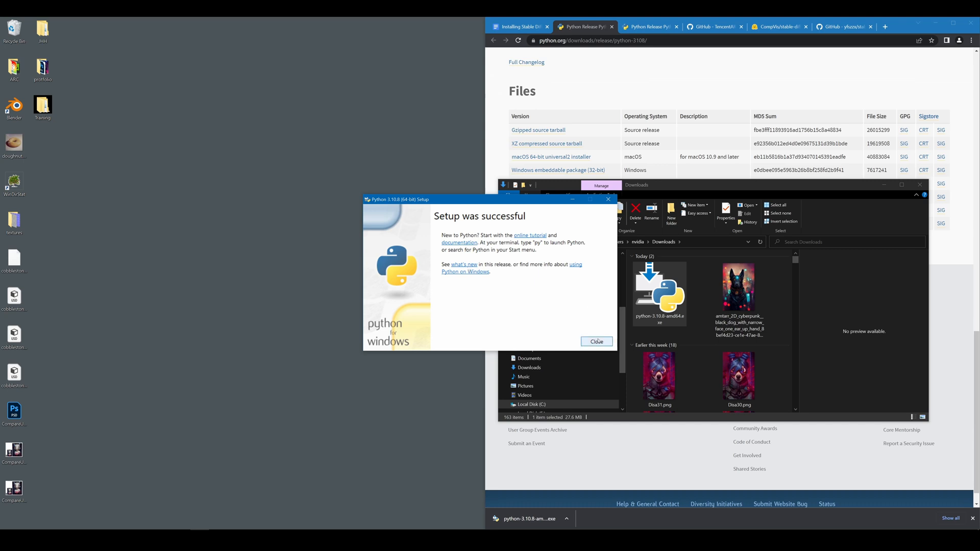
pyautogui.click(596, 341)
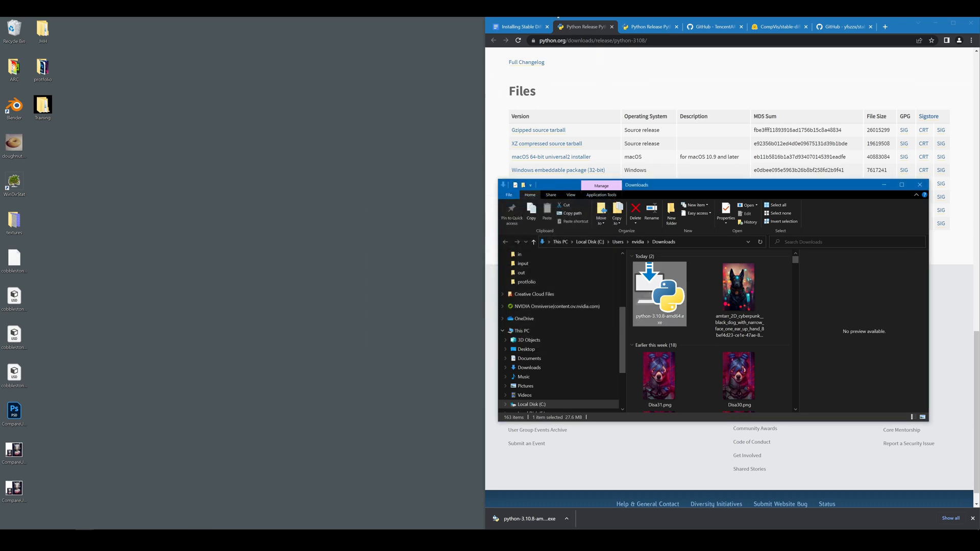
# - Back in the Google Docs guide, follow the Download Git link to Git for Windows
pyautogui.click(517, 26)
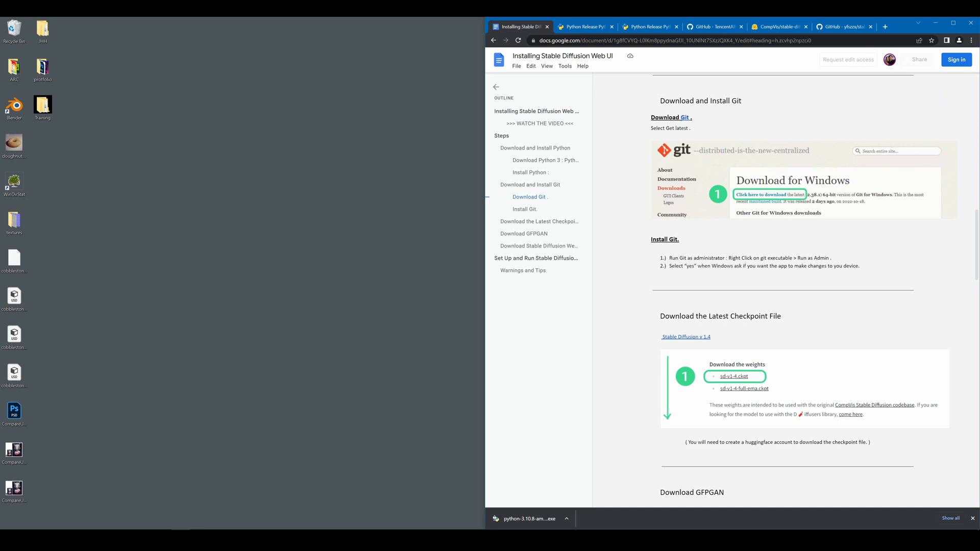
pyautogui.click(769, 195)
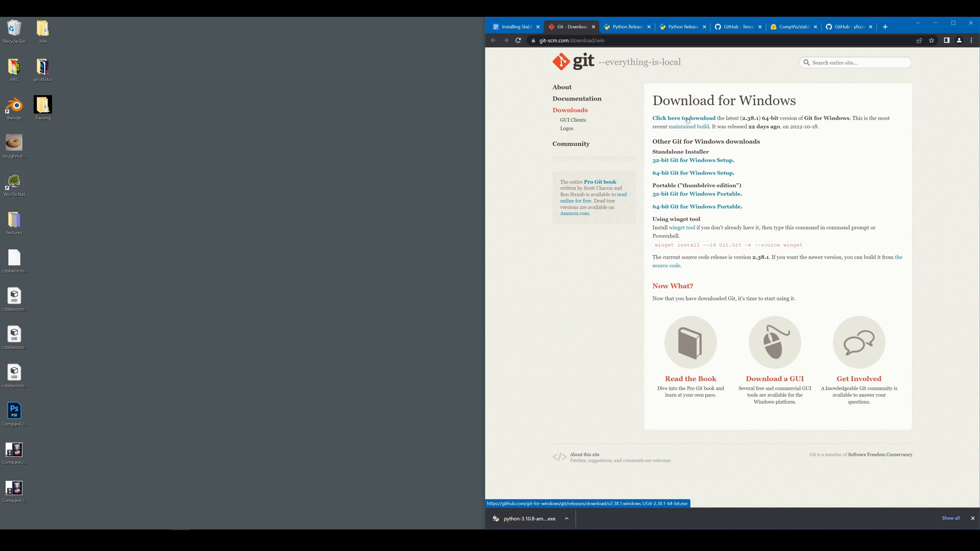
# - Download Git-2.38.1-64-bit.exe and reveal it in the Downloads folder
pyautogui.click(683, 118)
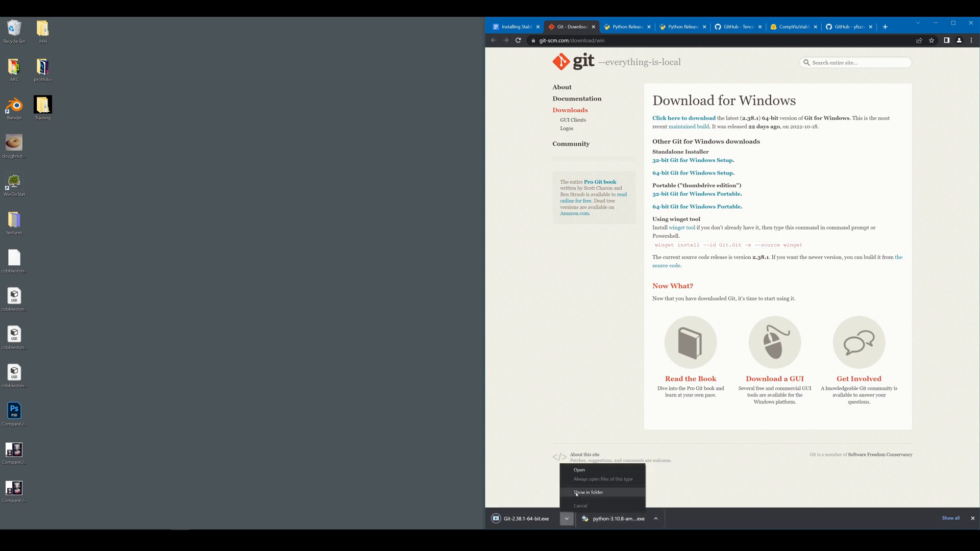
pyautogui.click(588, 492)
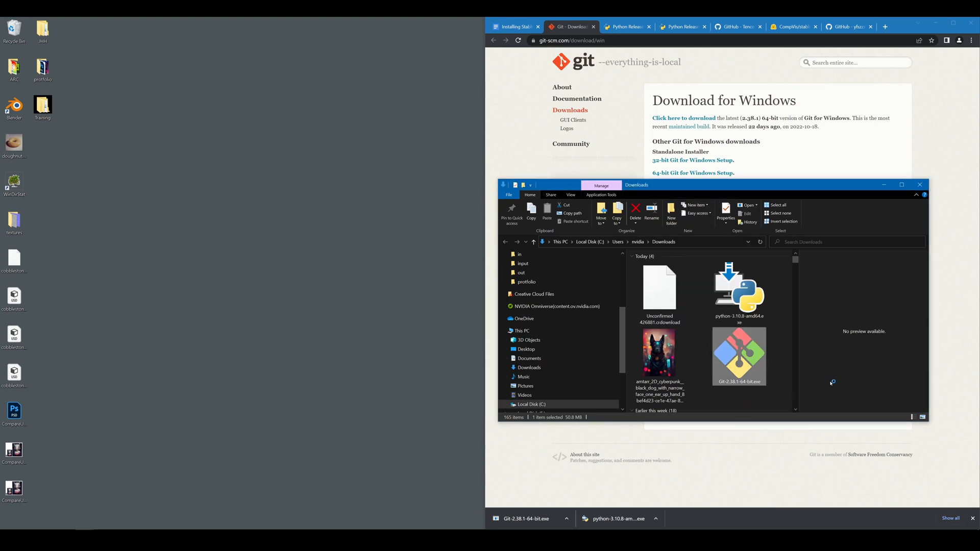
# - Launch the Git installer, accept the license, default install location and Start Menu folder
pyautogui.doubleClick(738, 355)
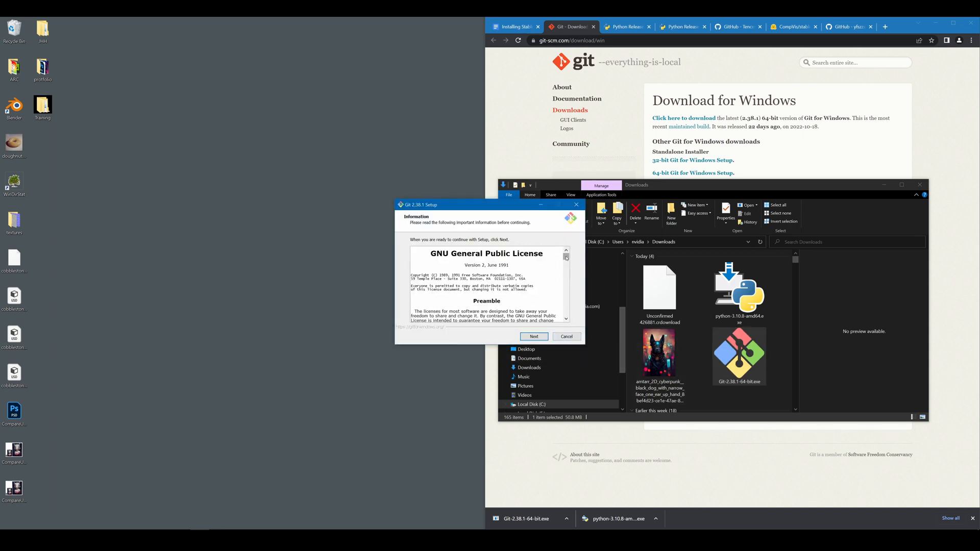
pyautogui.click(532, 336)
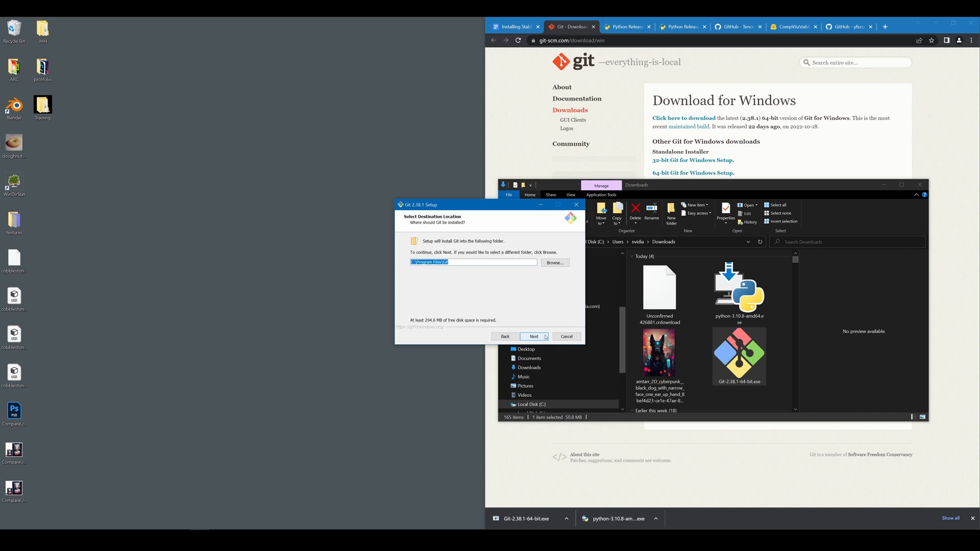
pyautogui.click(533, 336)
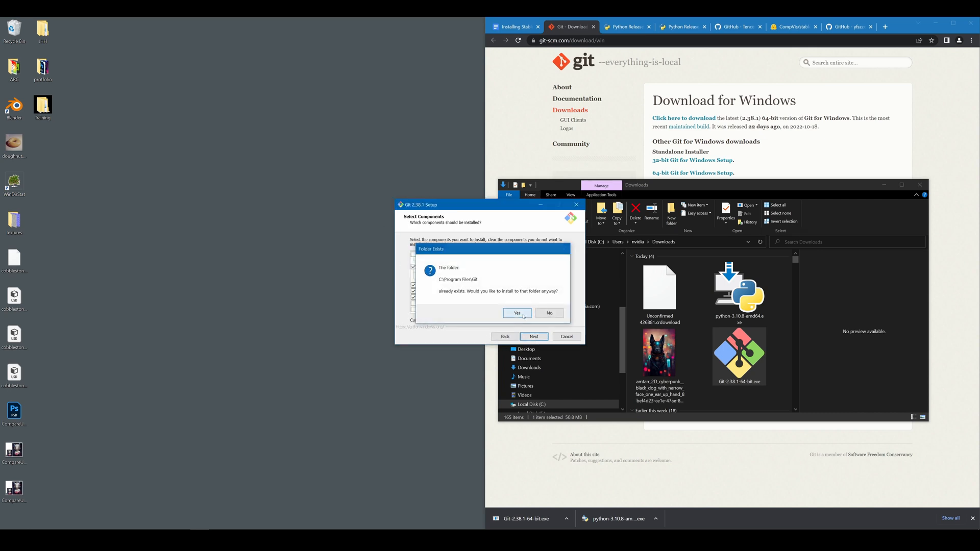
pyautogui.click(516, 312)
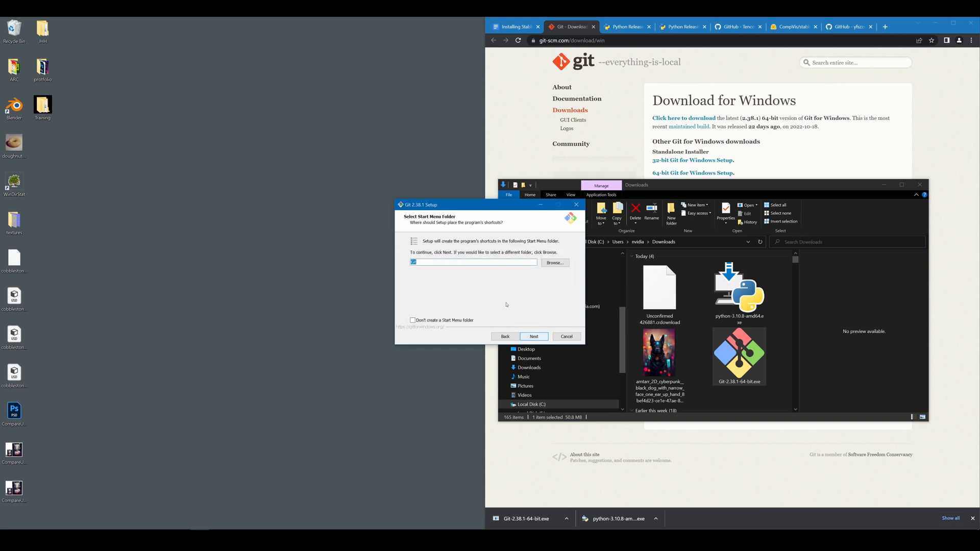
pyautogui.click(533, 336)
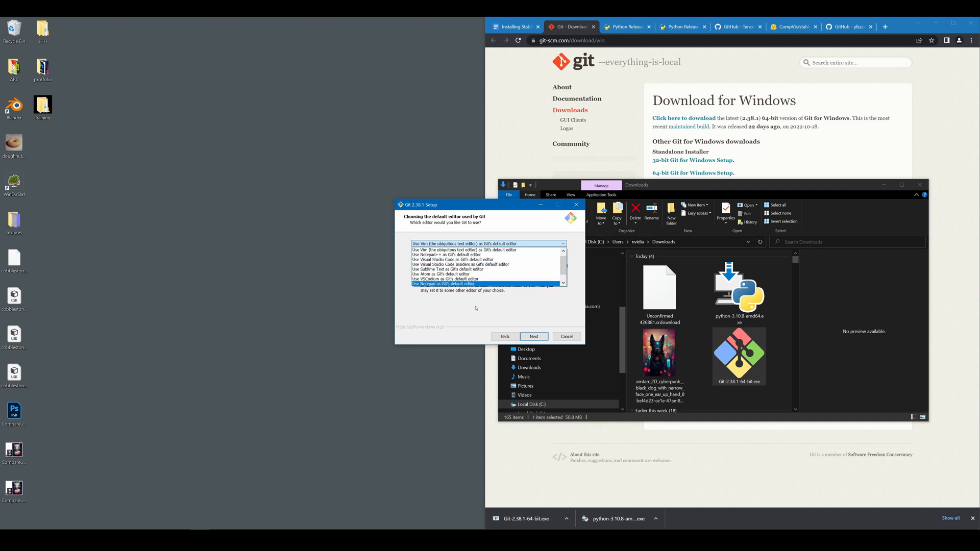
# - Keep Vim editor, recommended PATH and default pull behaviour, finish setup, and return to the guide
pyautogui.click(488, 244)
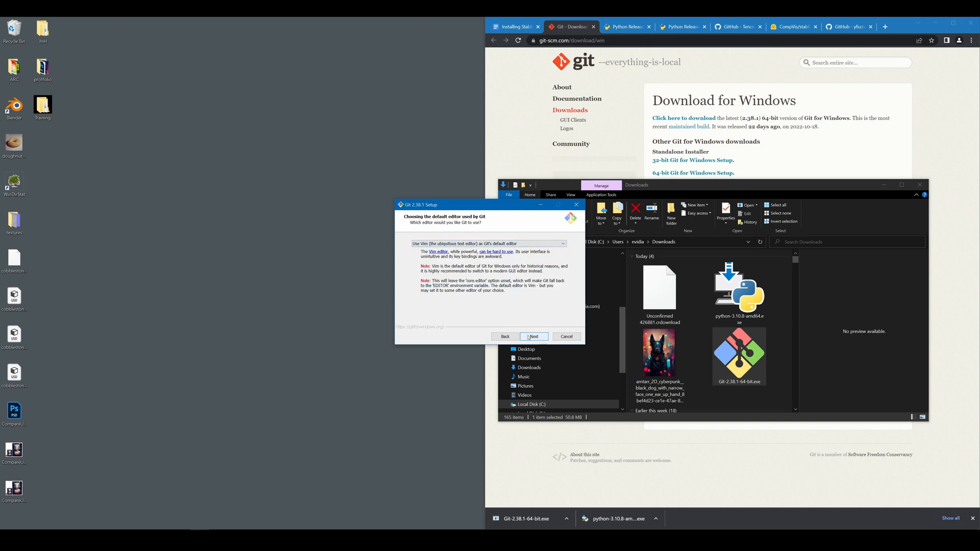
pyautogui.click(532, 336)
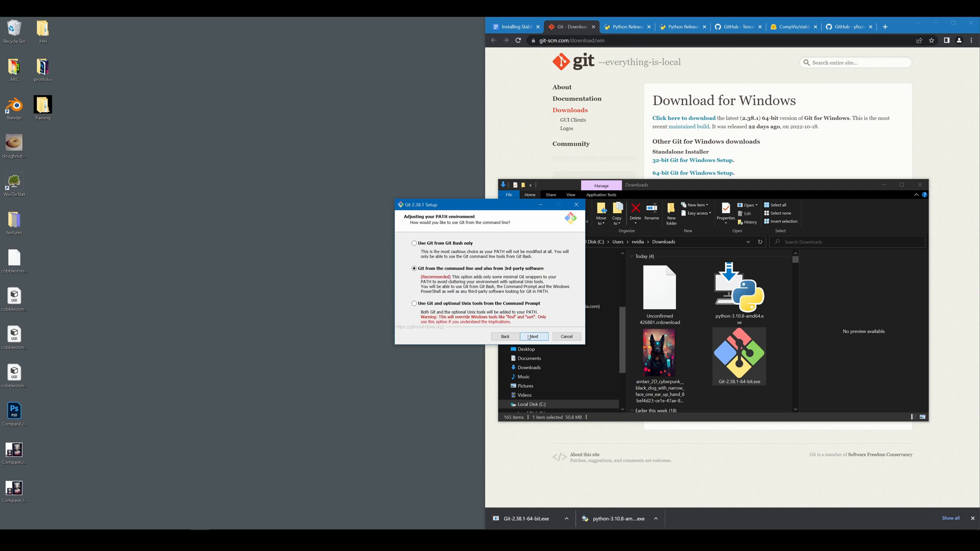
pyautogui.click(532, 337)
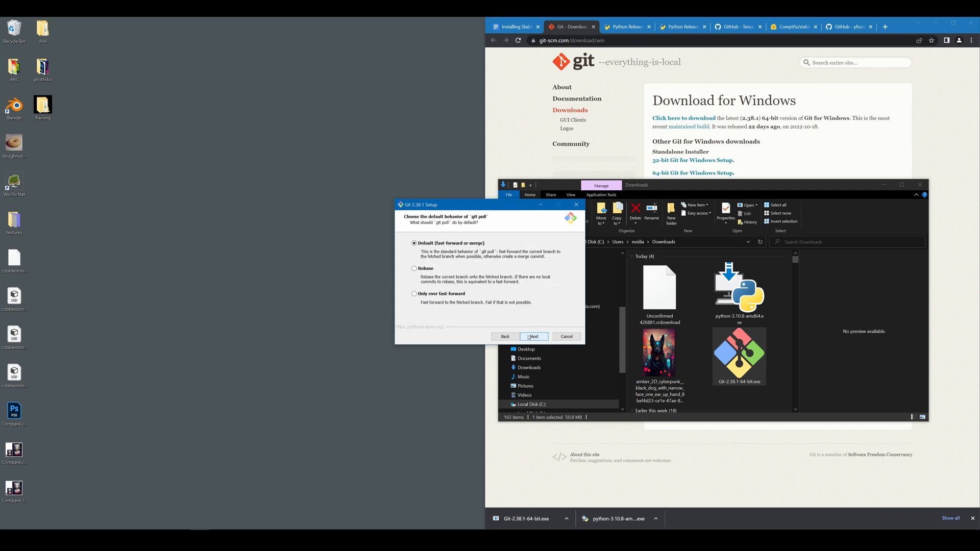
pyautogui.click(533, 336)
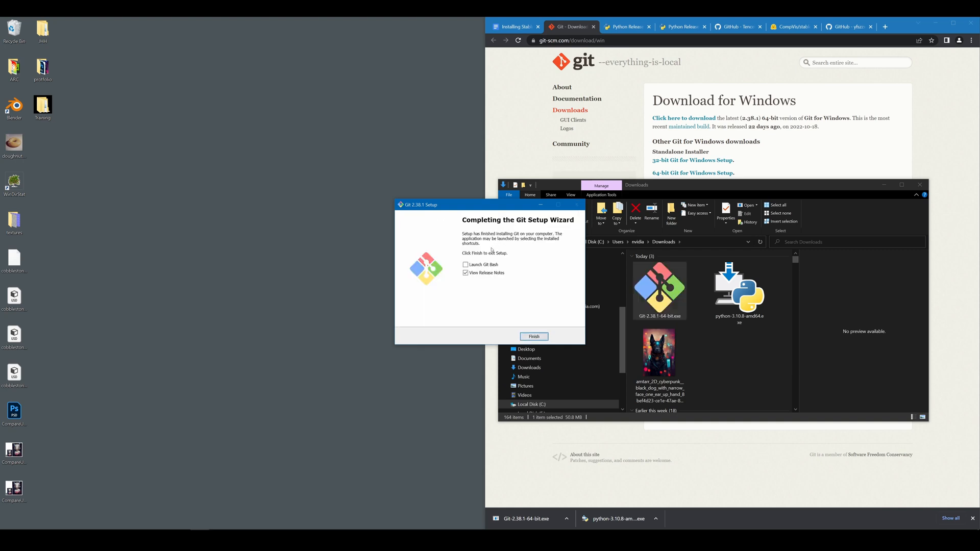
pyautogui.click(465, 272)
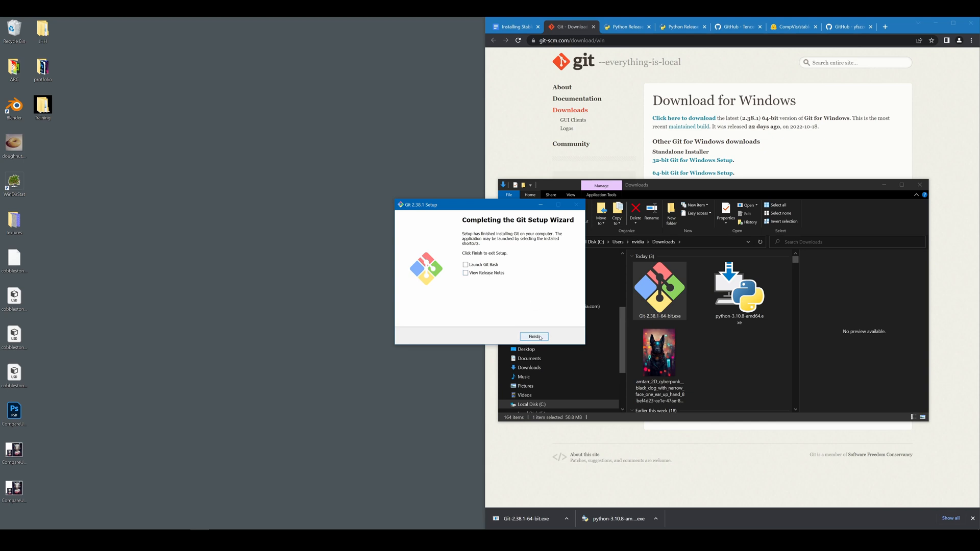
pyautogui.click(533, 336)
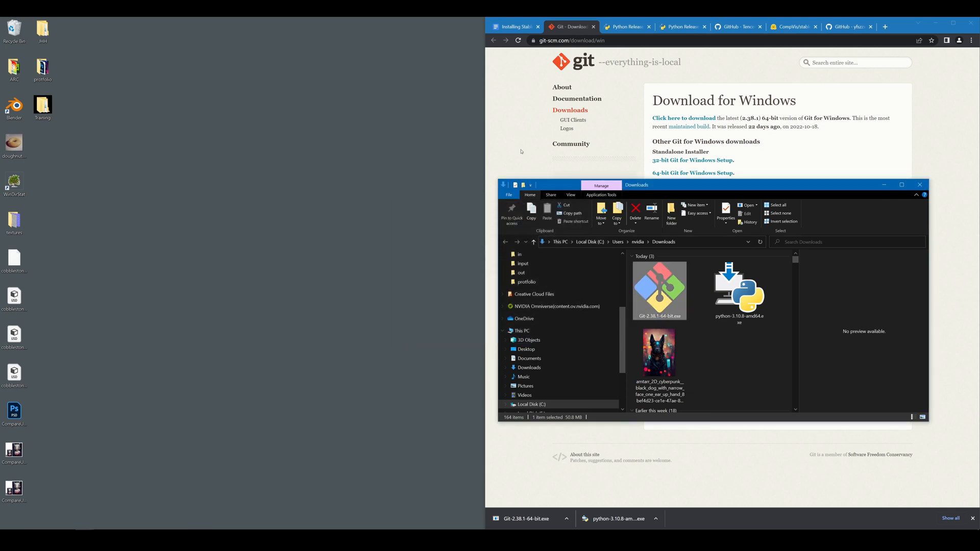
pyautogui.click(514, 26)
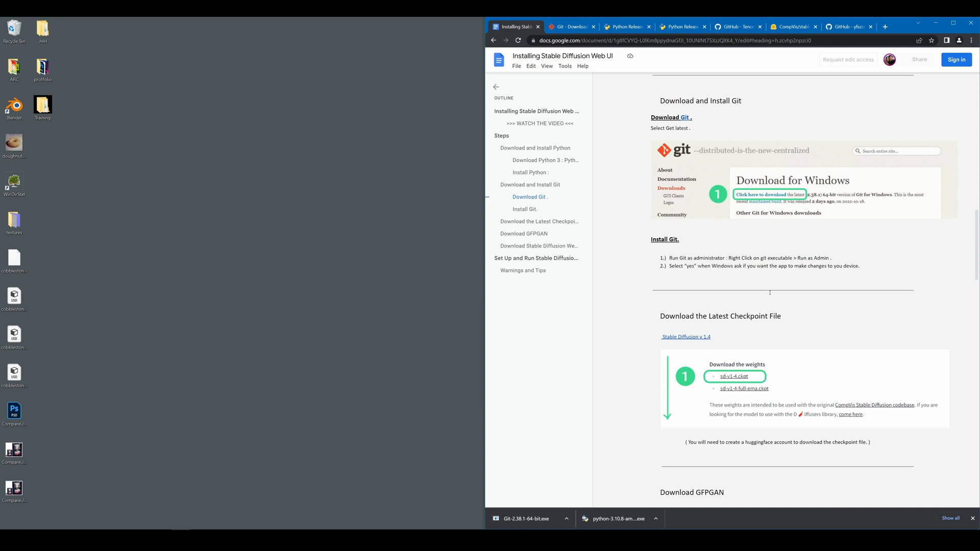
pyautogui.scroll(-3)
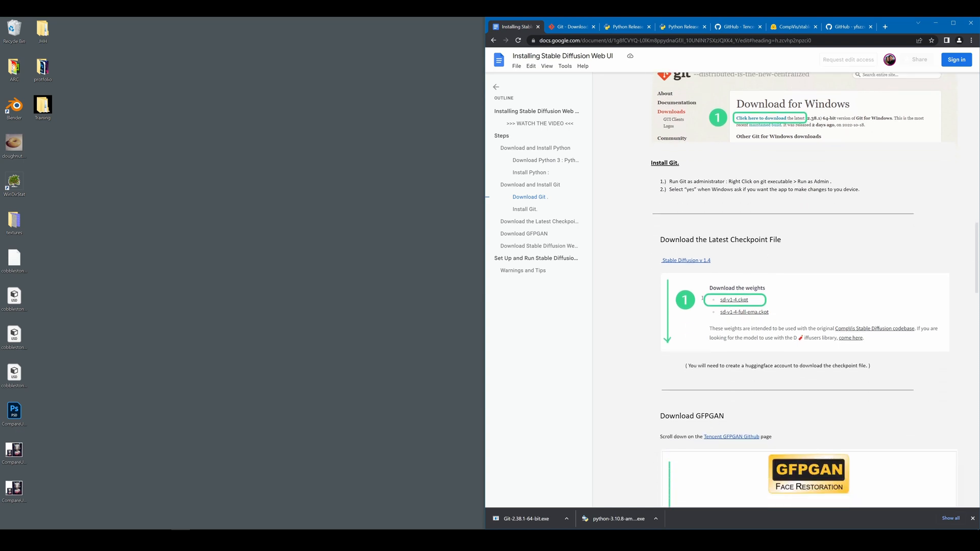
pyautogui.moveTo(731, 300)
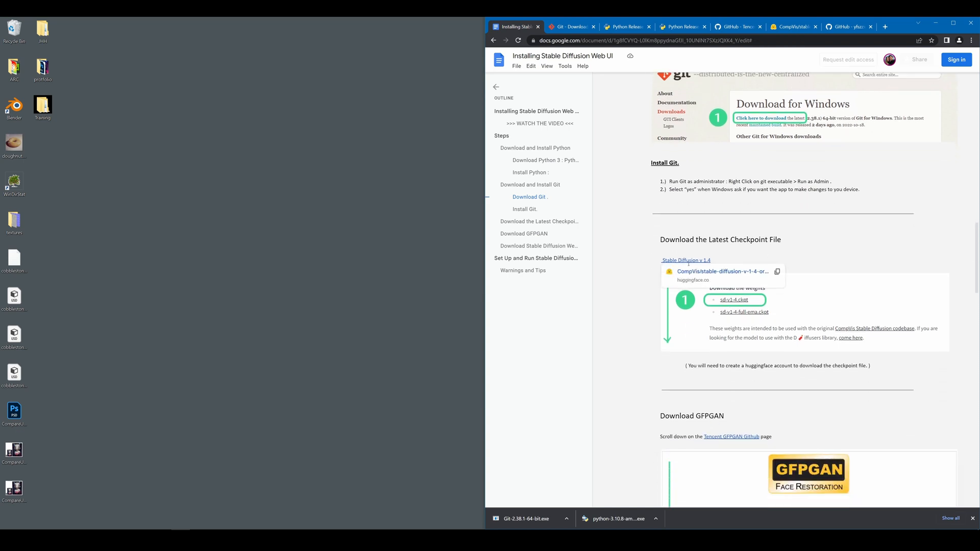
# - Open the Stable Diffusion v1.4 Hugging Face page and download sd-v1-4.ckpt
pyautogui.click(736, 300)
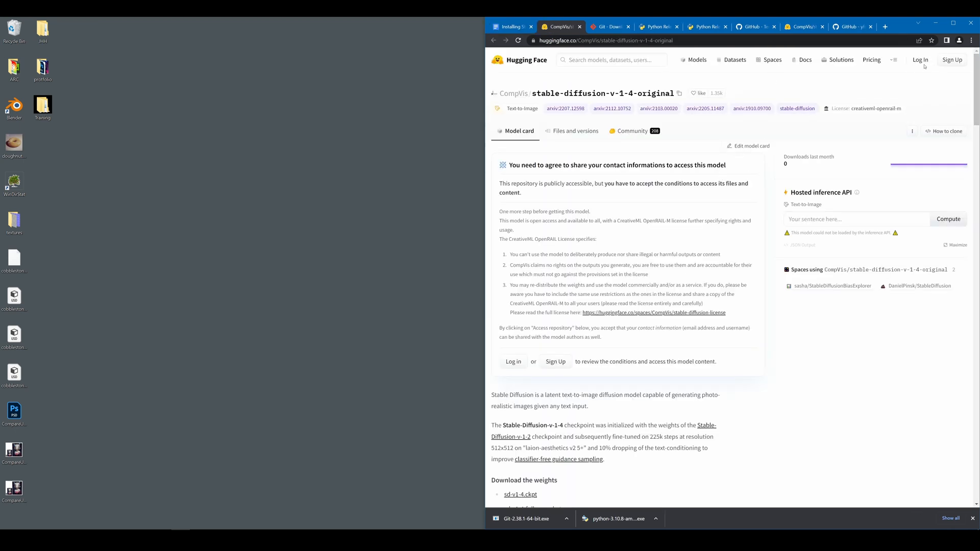
pyautogui.scroll(-3)
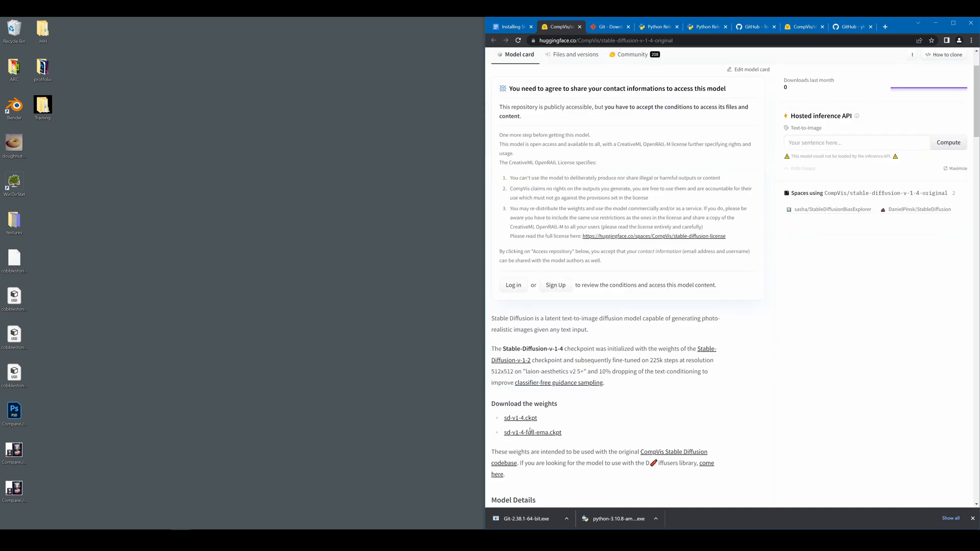
pyautogui.scroll(-3)
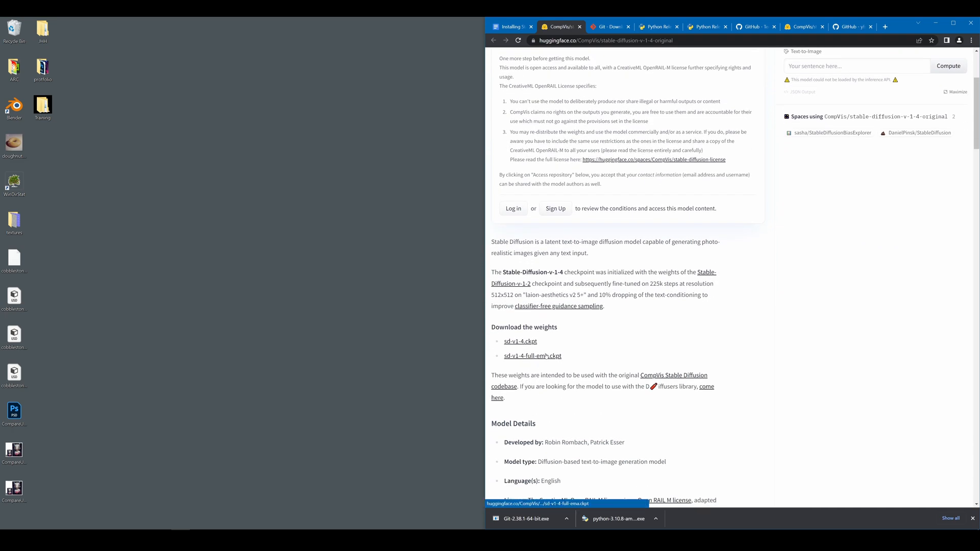
pyautogui.scroll(-3)
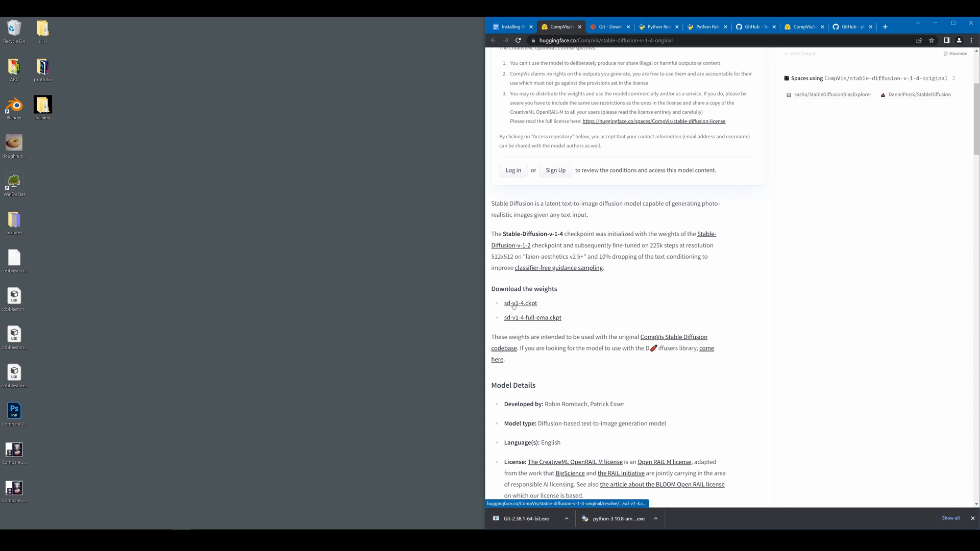
pyautogui.moveTo(533, 317)
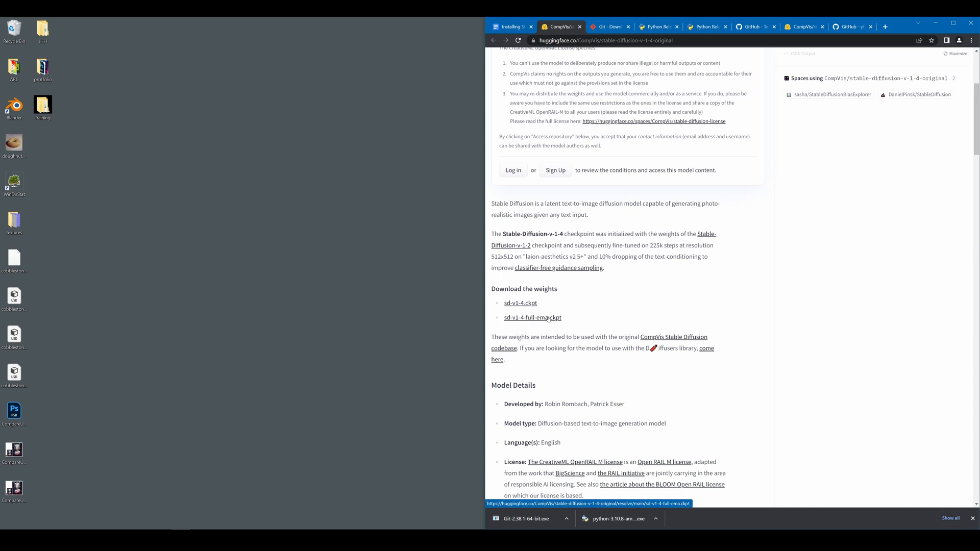
pyautogui.moveTo(538, 322)
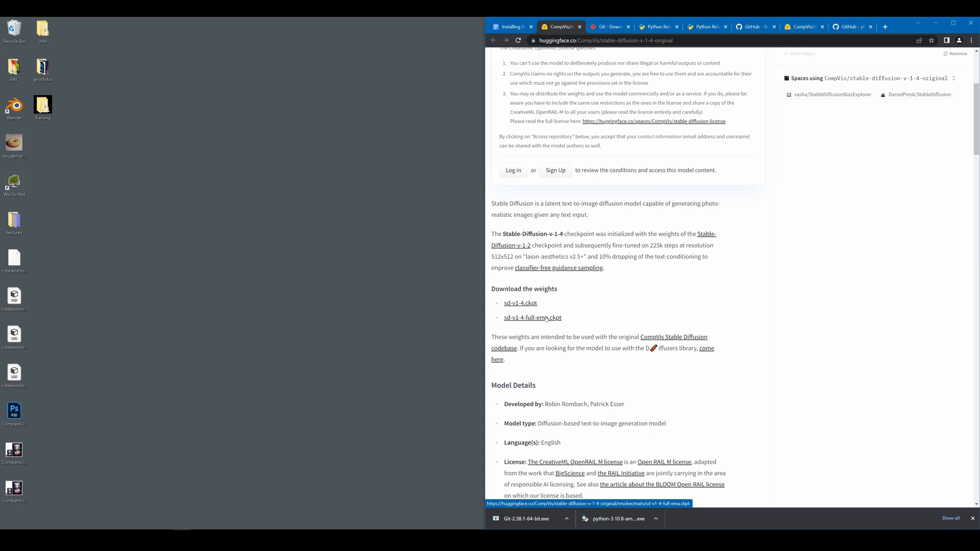
pyautogui.moveTo(513, 303)
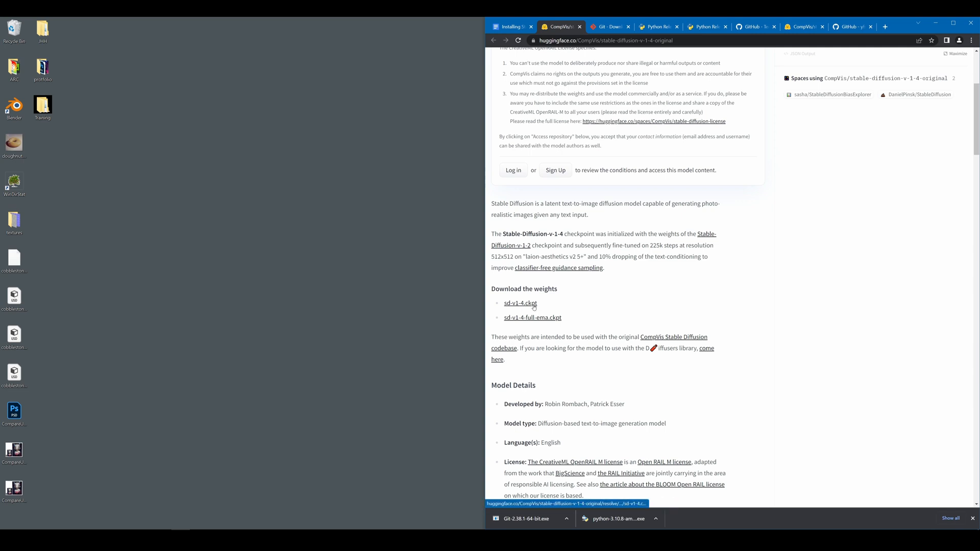
pyautogui.click(520, 303)
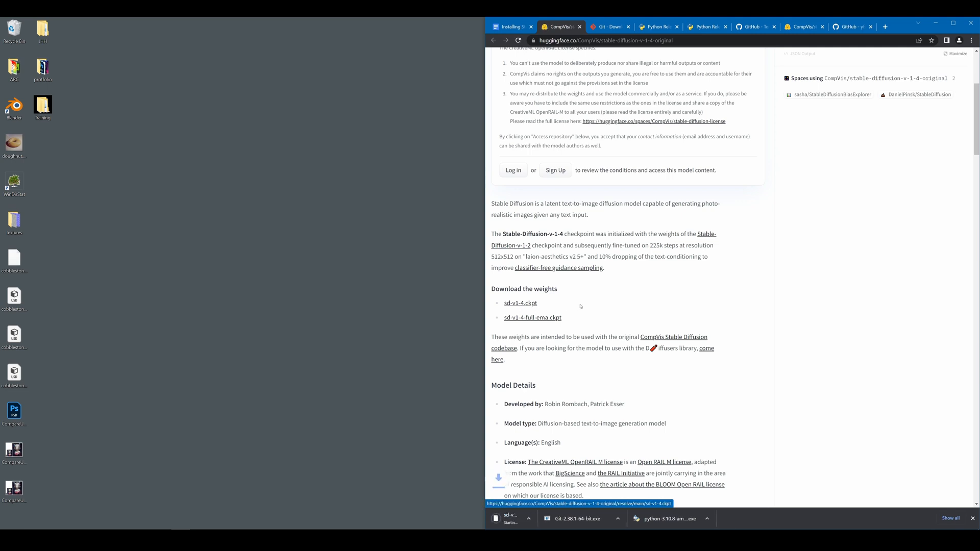
pyautogui.click(519, 303)
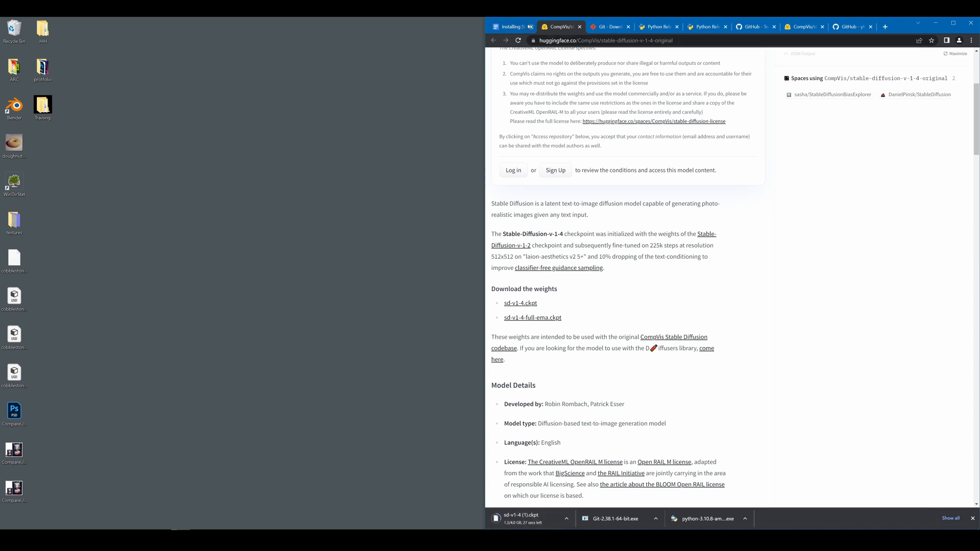
# - From the guide, open the Tencent GFPGAN GitHub page and download the GFPGANv1.4.pth model
pyautogui.click(511, 26)
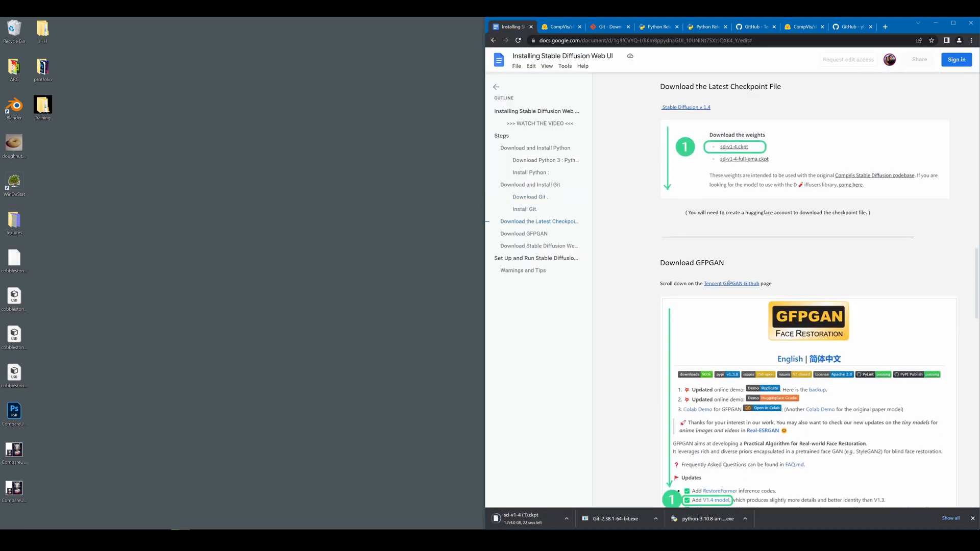
pyautogui.moveTo(732, 283)
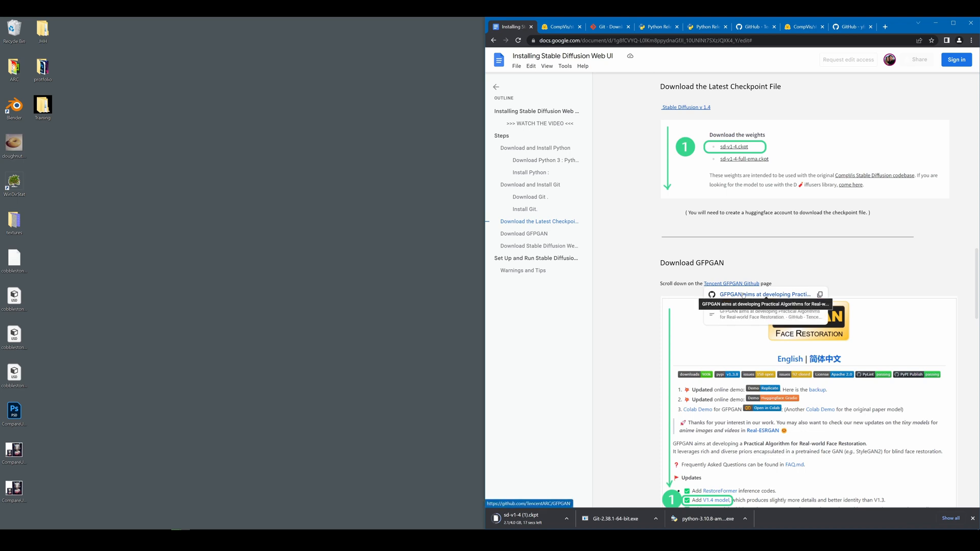
pyautogui.click(731, 283)
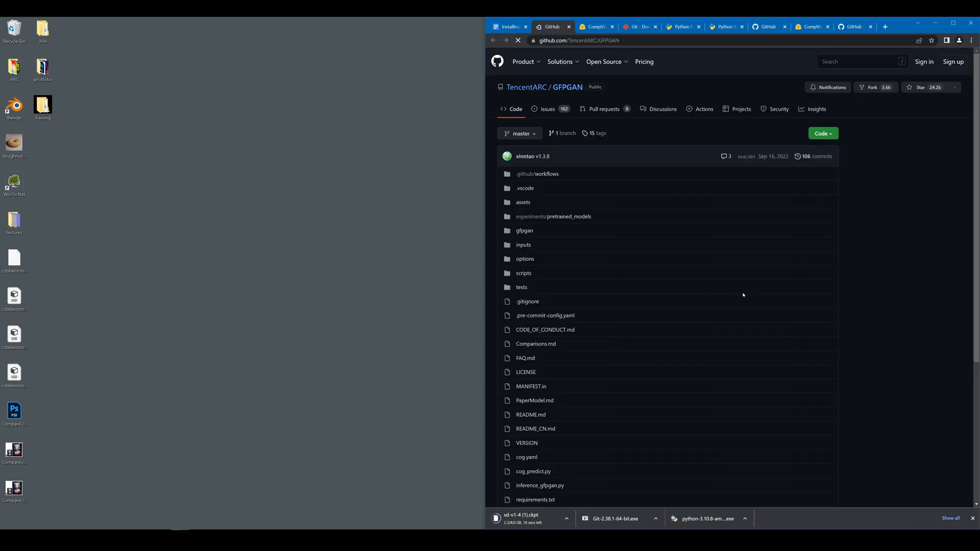
pyautogui.scroll(-3)
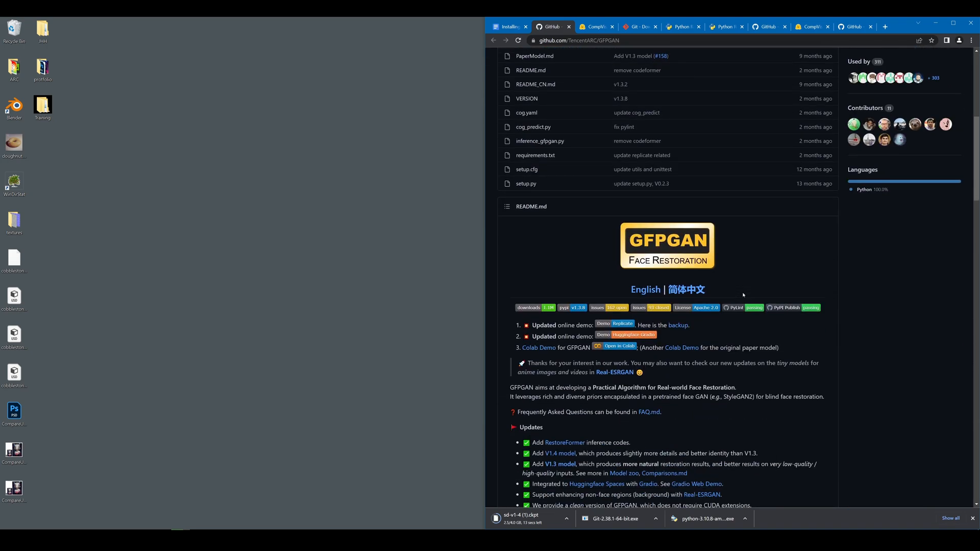
pyautogui.scroll(-3)
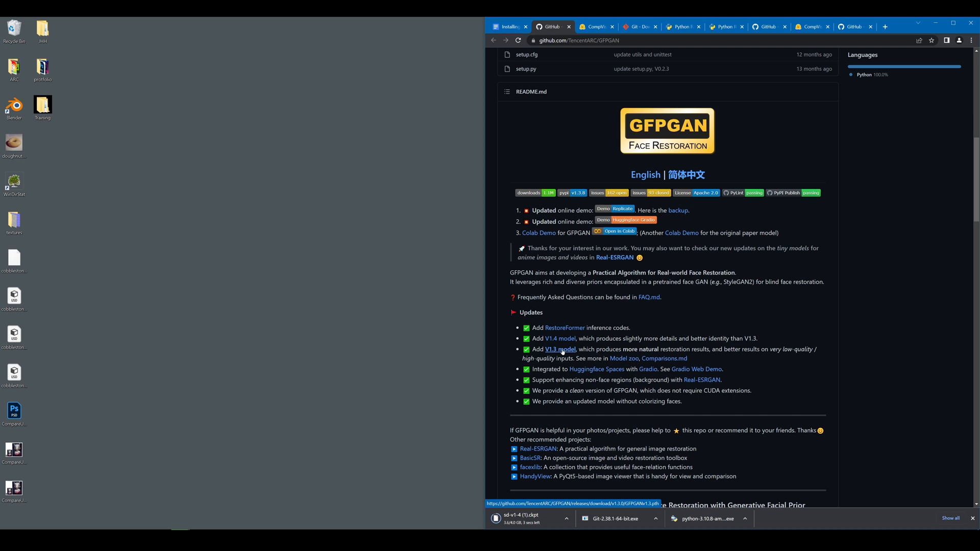
pyautogui.moveTo(560, 338)
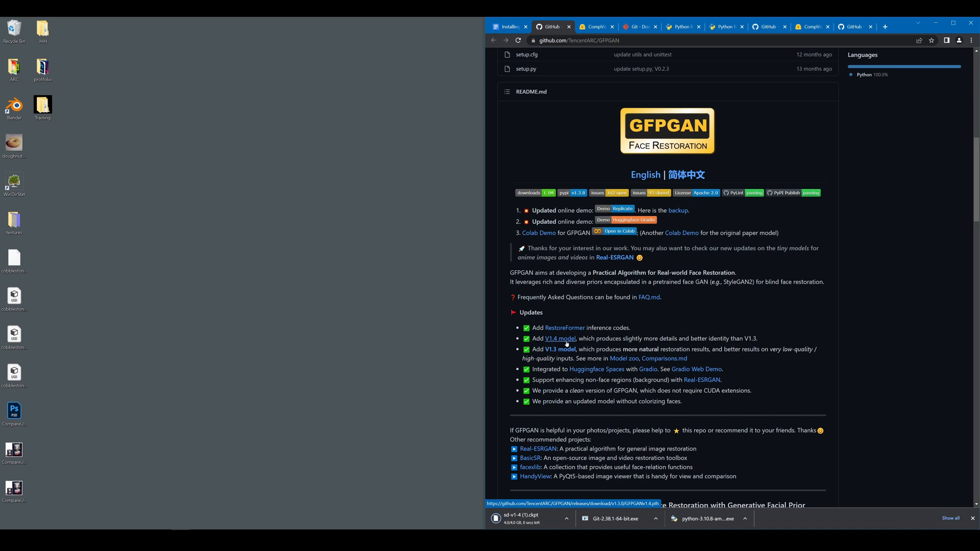
pyautogui.click(558, 338)
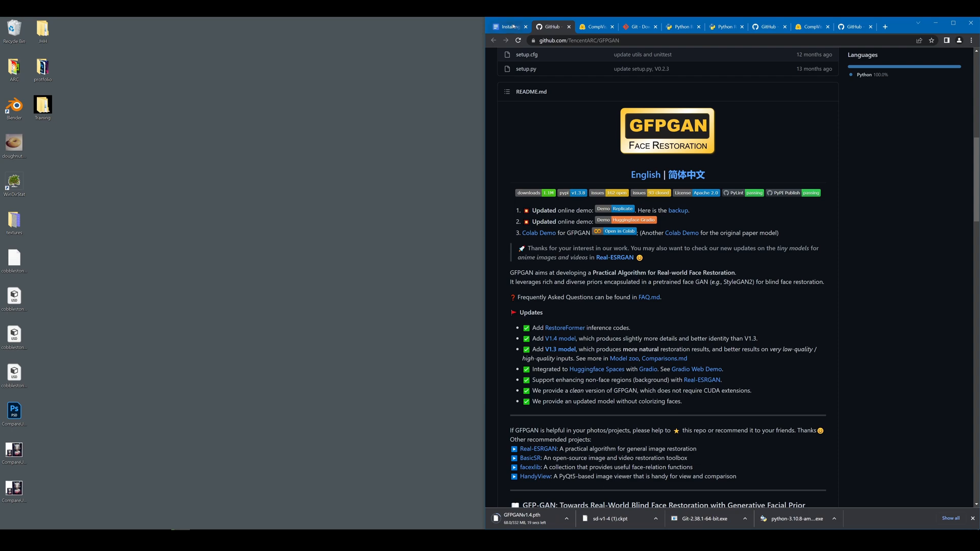
# - Open the AUTOMATIC1111 stable-diffusion-webui repository from the guide and download its ZIP
pyautogui.click(508, 26)
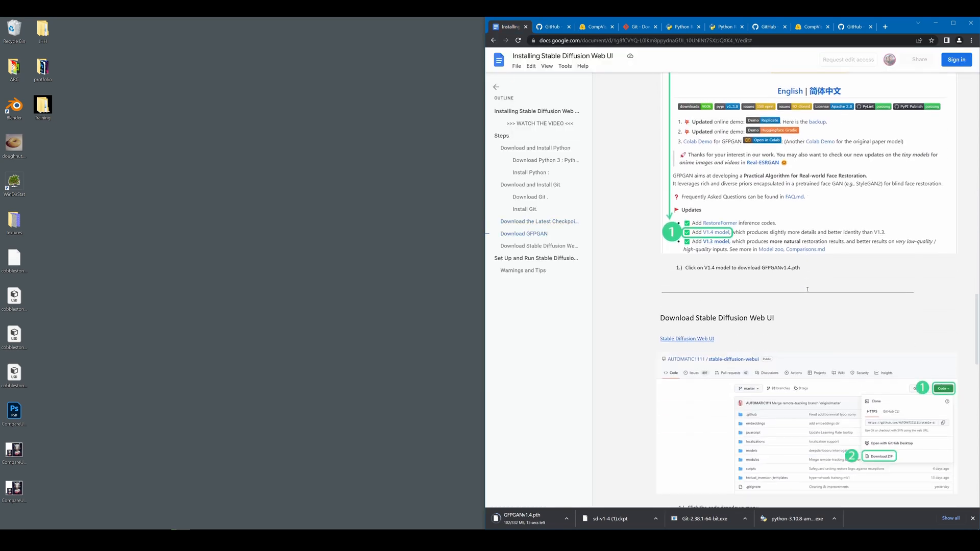
pyautogui.scroll(-3)
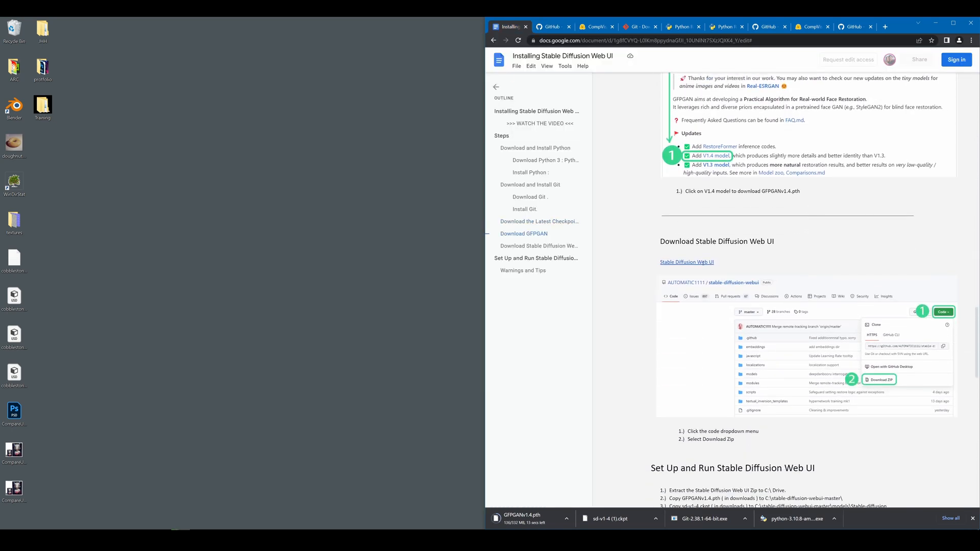
pyautogui.click(685, 261)
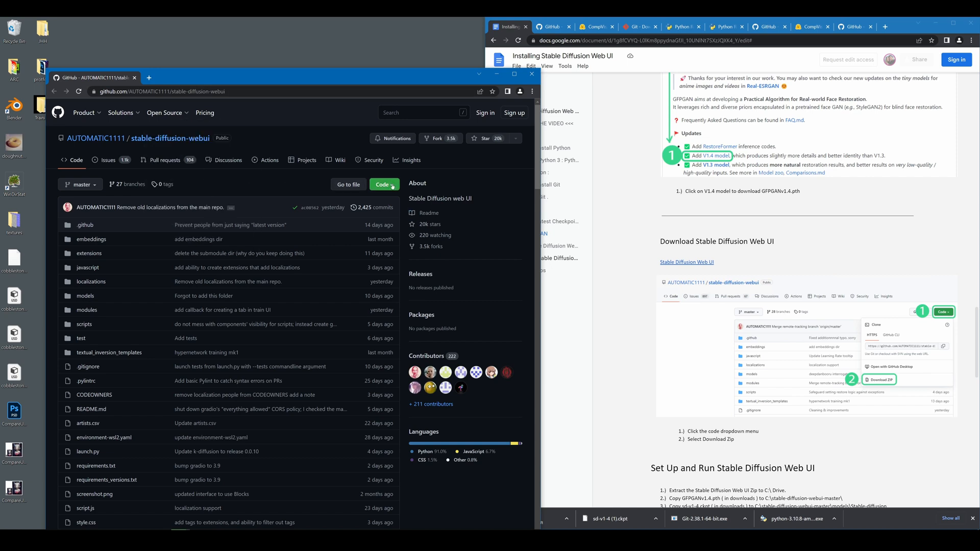
pyautogui.click(383, 183)
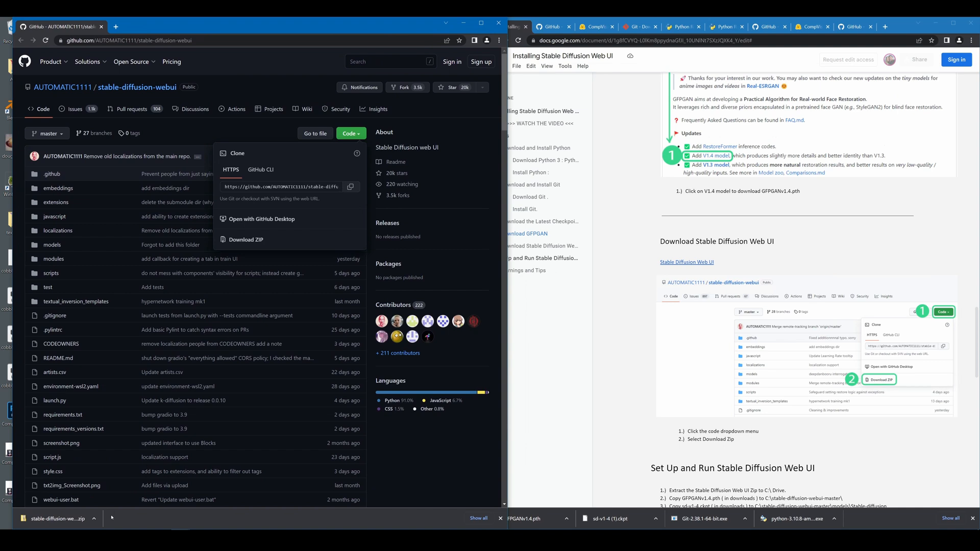
pyautogui.click(94, 518)
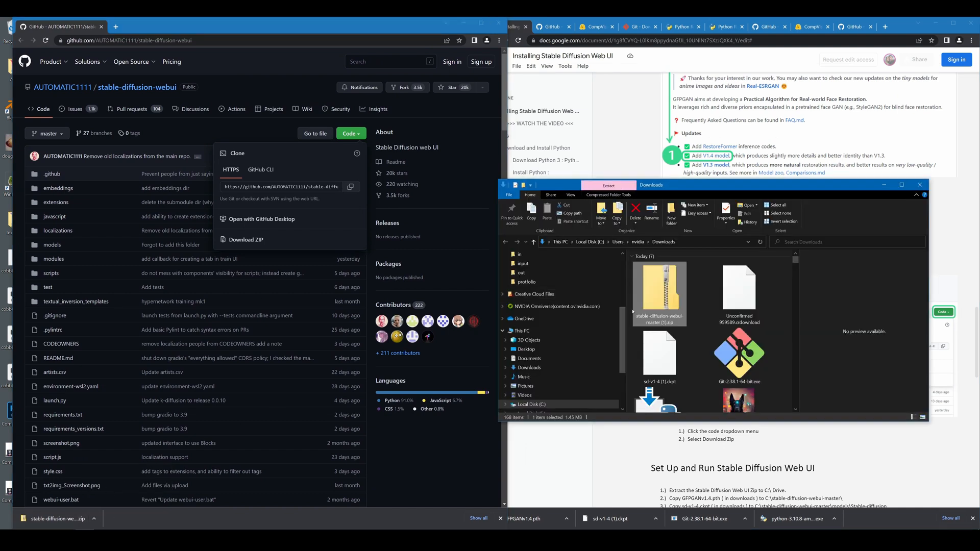
pyautogui.moveTo(659, 294)
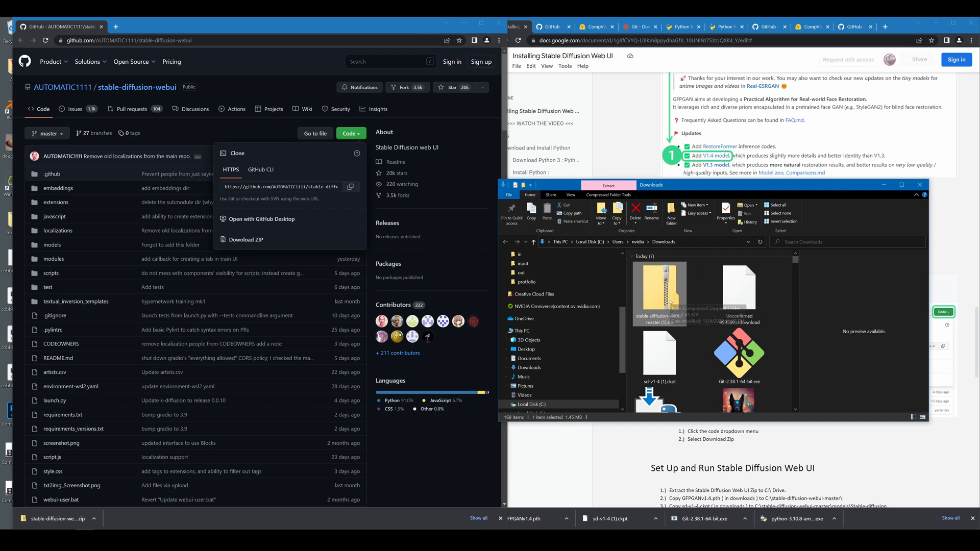
pyautogui.moveTo(659, 294)
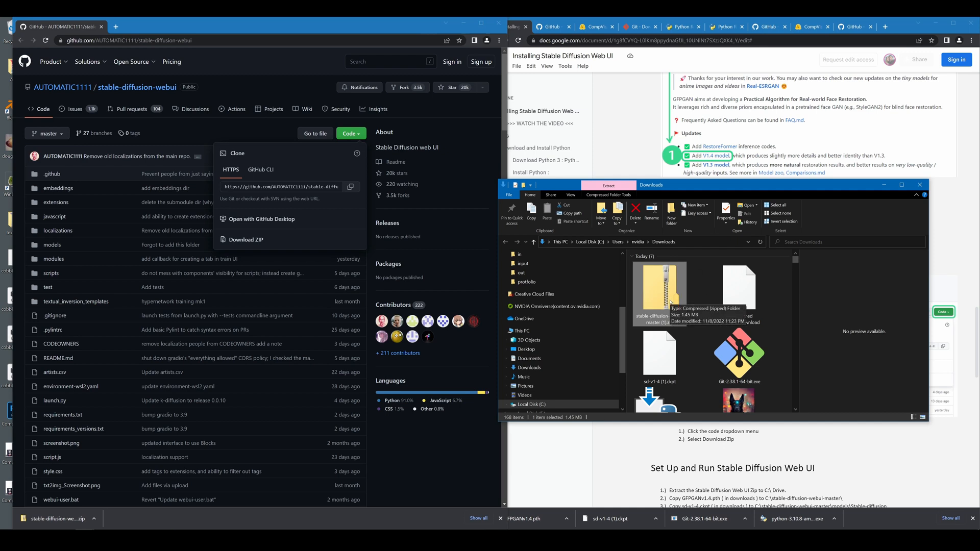
# - Extract All the stable-diffusion-webui-master zip to Local Disk (C:)
pyautogui.rightClick(660, 294)
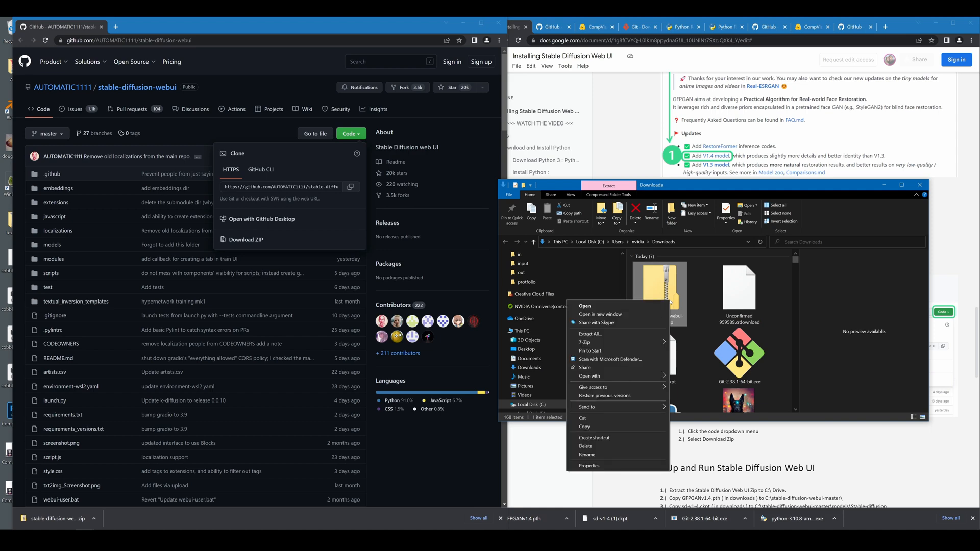
pyautogui.click(590, 334)
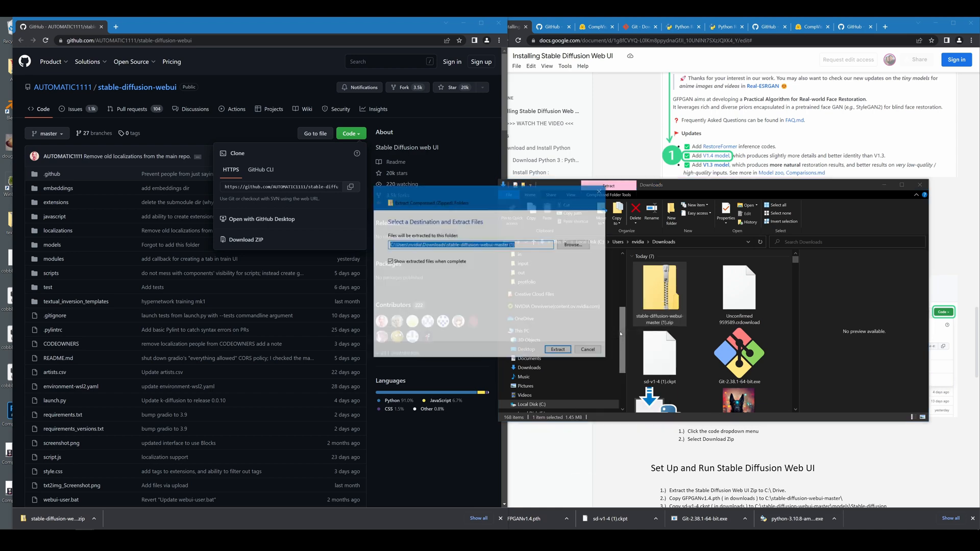
pyautogui.click(571, 245)
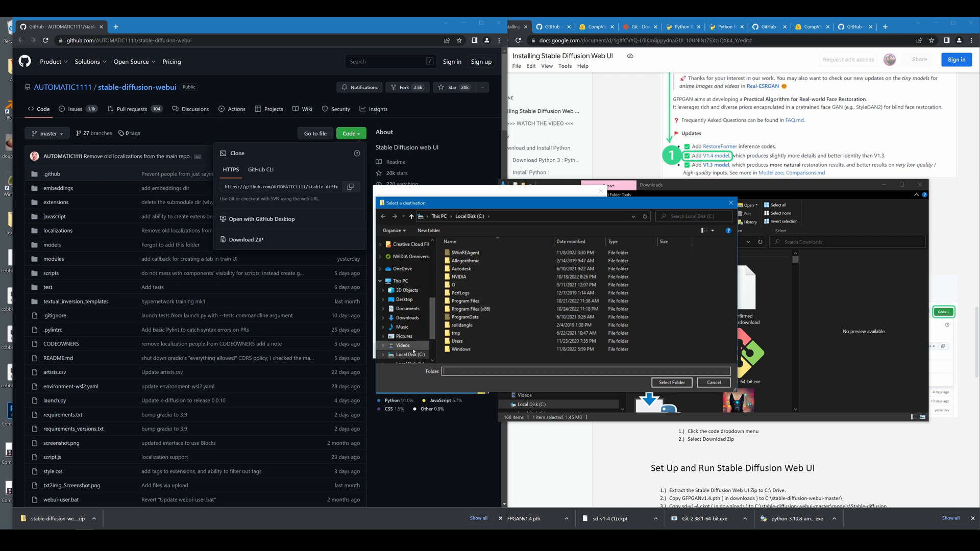
pyautogui.click(412, 354)
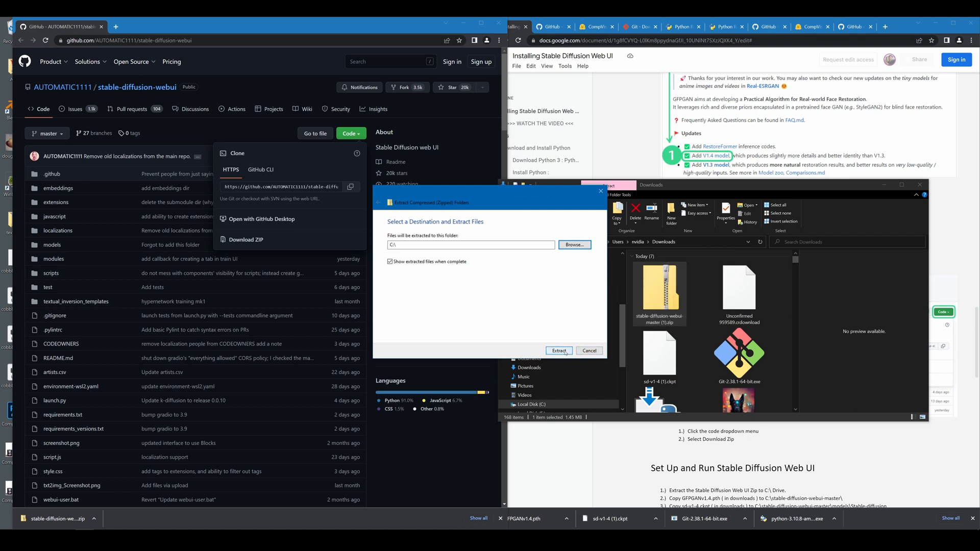
pyautogui.click(558, 351)
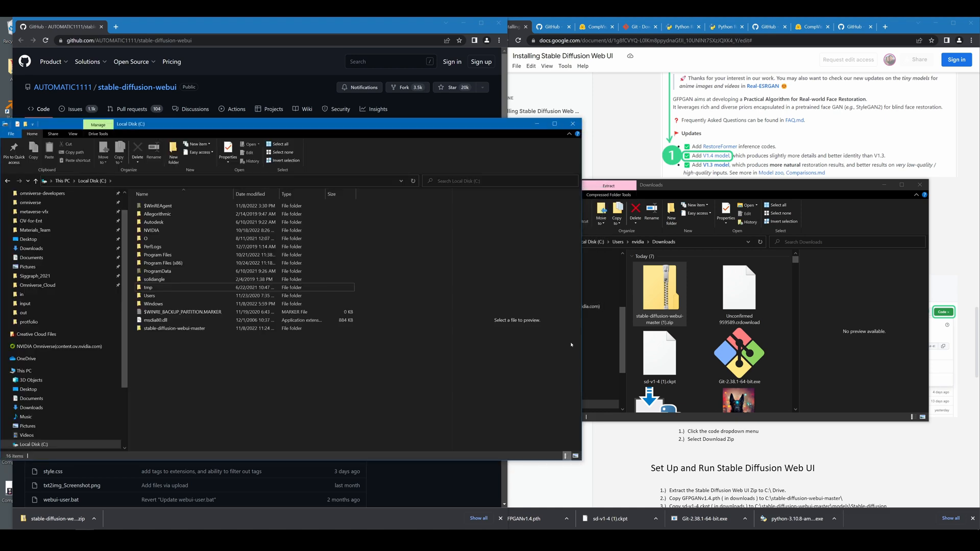
# - Drag sd-v1-4.ckpt from Downloads into stable-diffusion-webui-master\models\Stable-diffusion and rename it model.ckpt
pyautogui.doubleClick(176, 329)
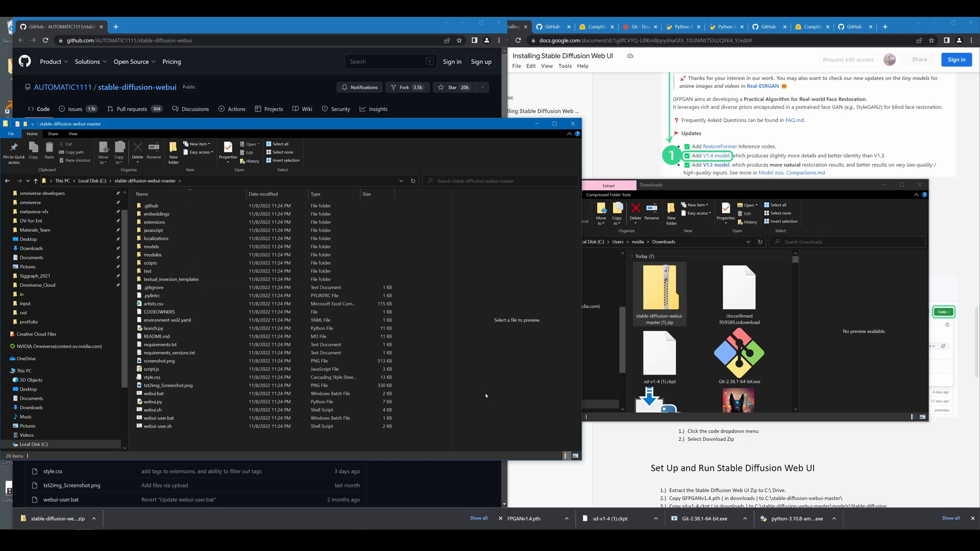
pyautogui.click(152, 246)
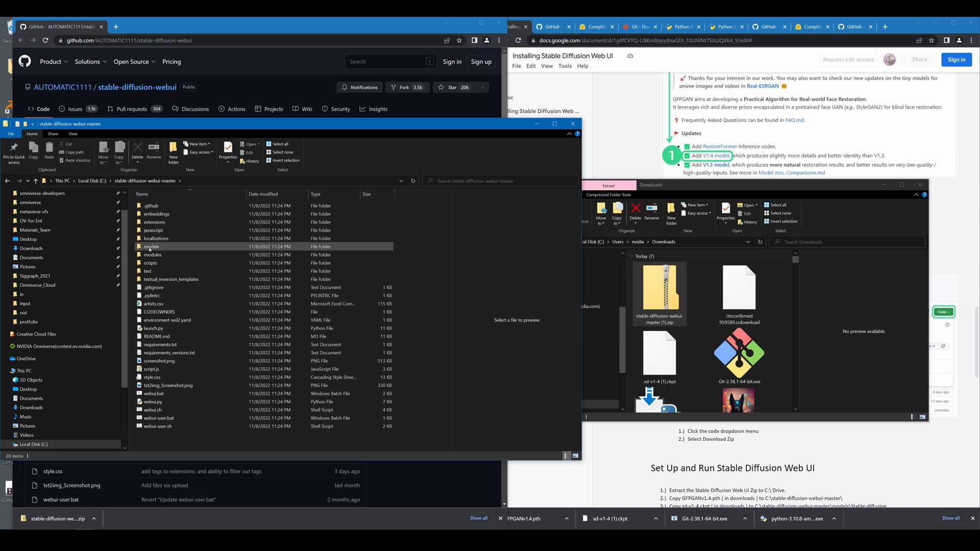
pyautogui.doubleClick(152, 246)
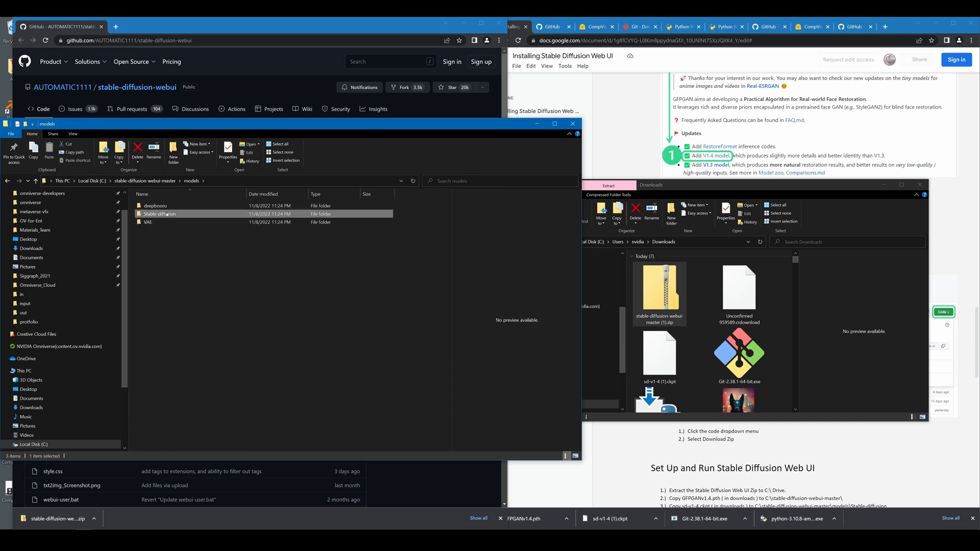
pyautogui.doubleClick(160, 214)
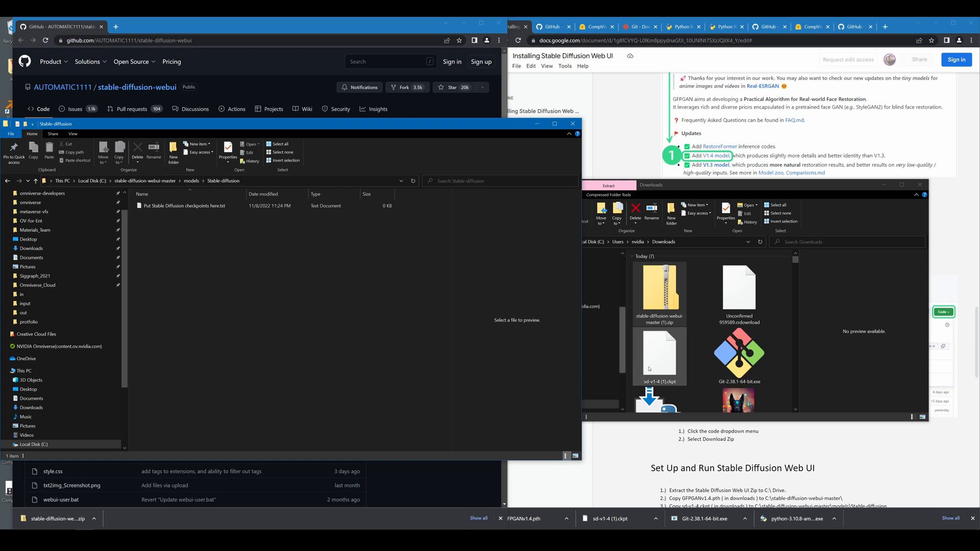
pyautogui.click(659, 356)
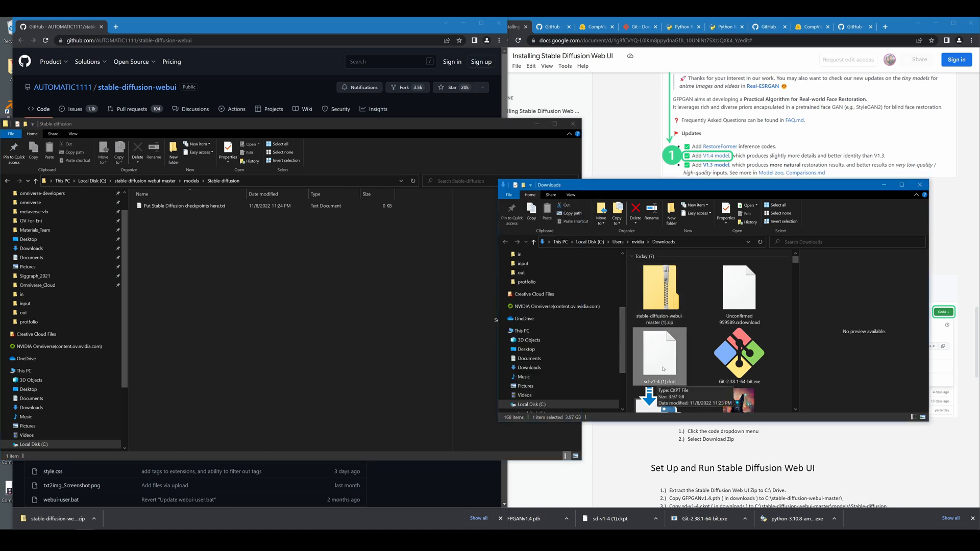
pyautogui.moveTo(660, 356); pyautogui.dragTo(228, 306)
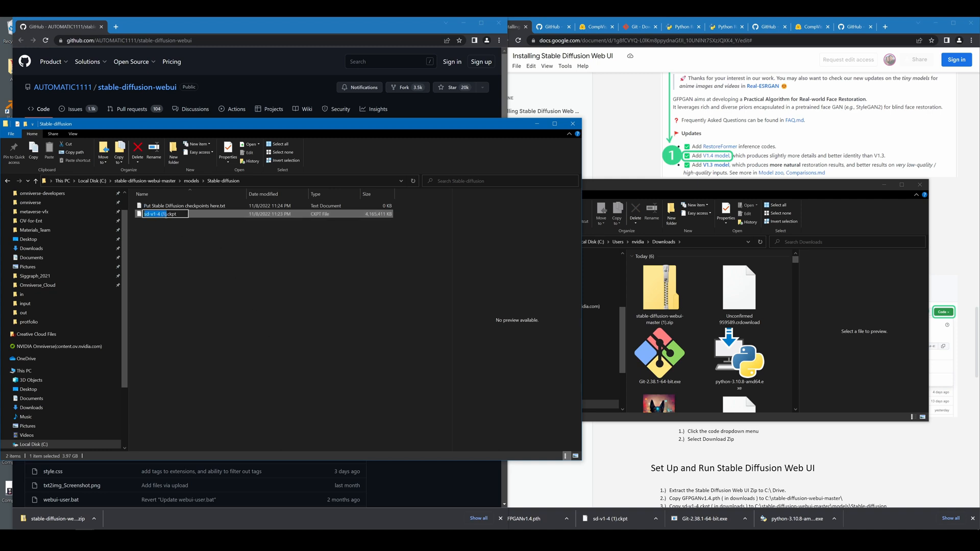
pyautogui.write('model.ckpt')
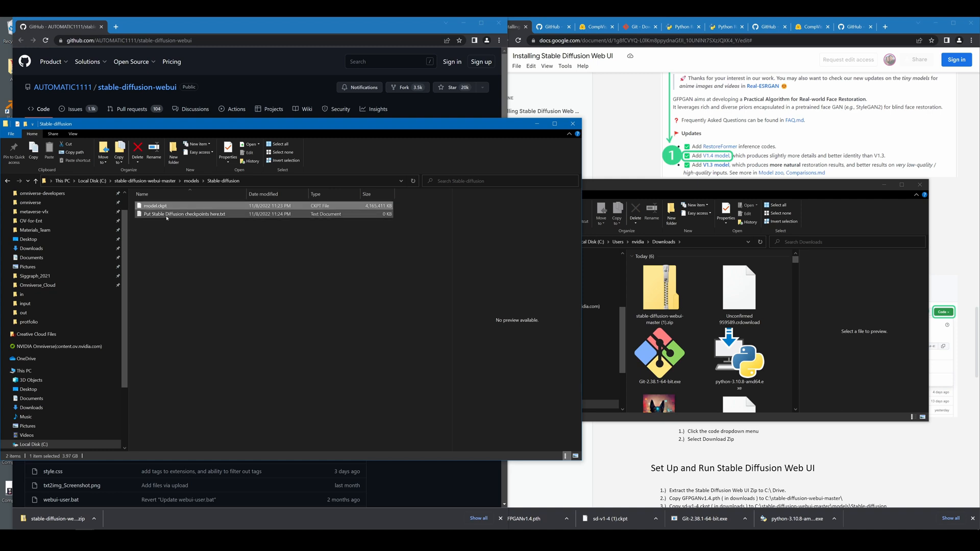
pyautogui.moveTo(154, 206)
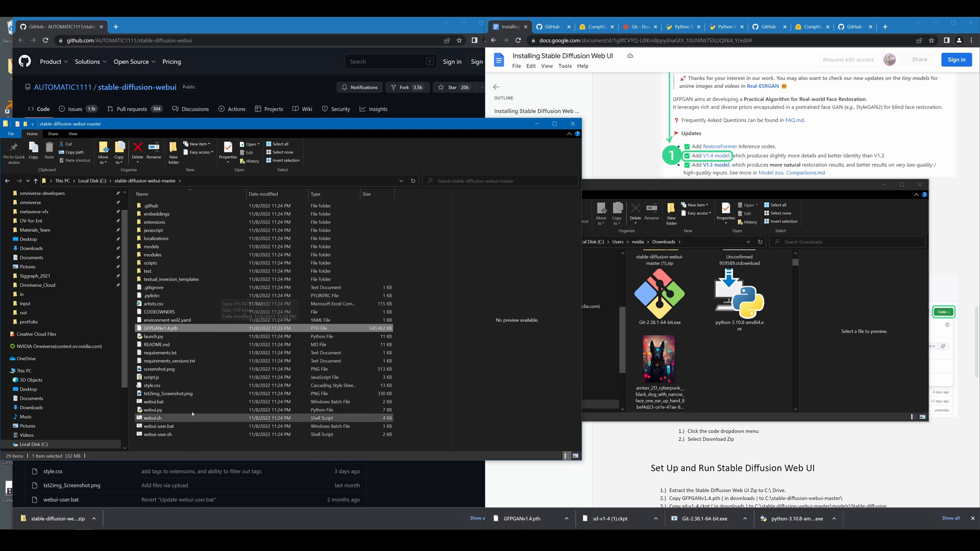
pyautogui.moveTo(175, 423)
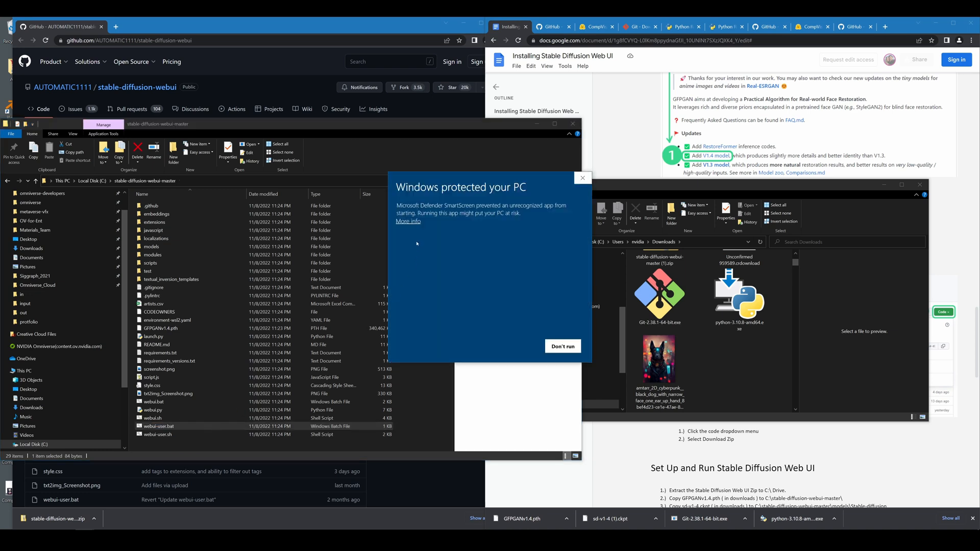
# - Let webui-user.bat run past the SmartScreen warning so setup starts creating the venv
pyautogui.click(407, 221)
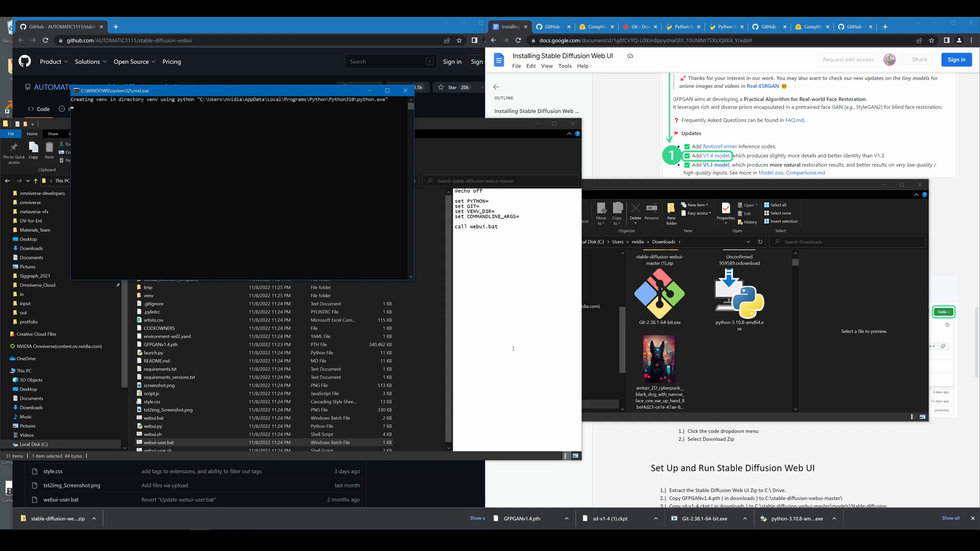
pyautogui.moveTo(325, 162)
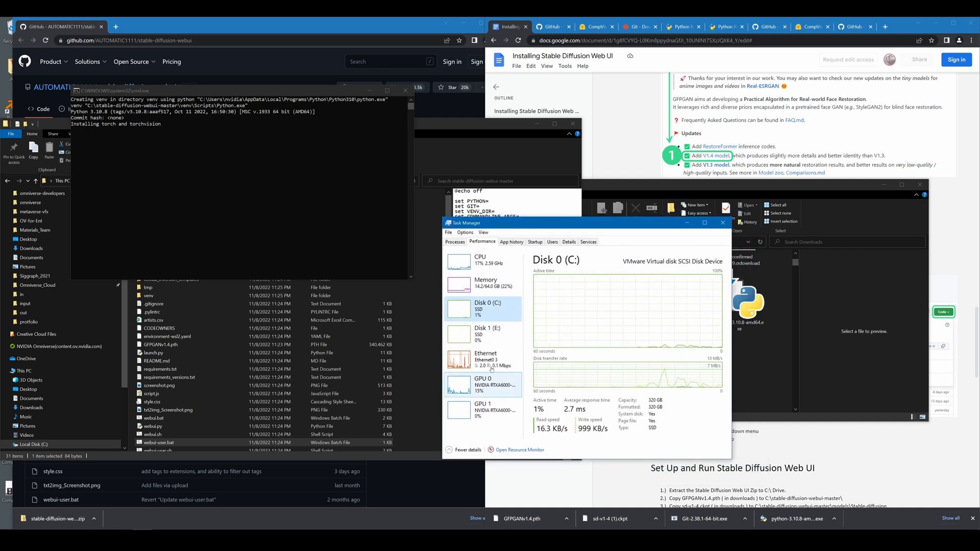
# - Show Task Manager's Ethernet performance graph to monitor install download activity
pyautogui.click(485, 359)
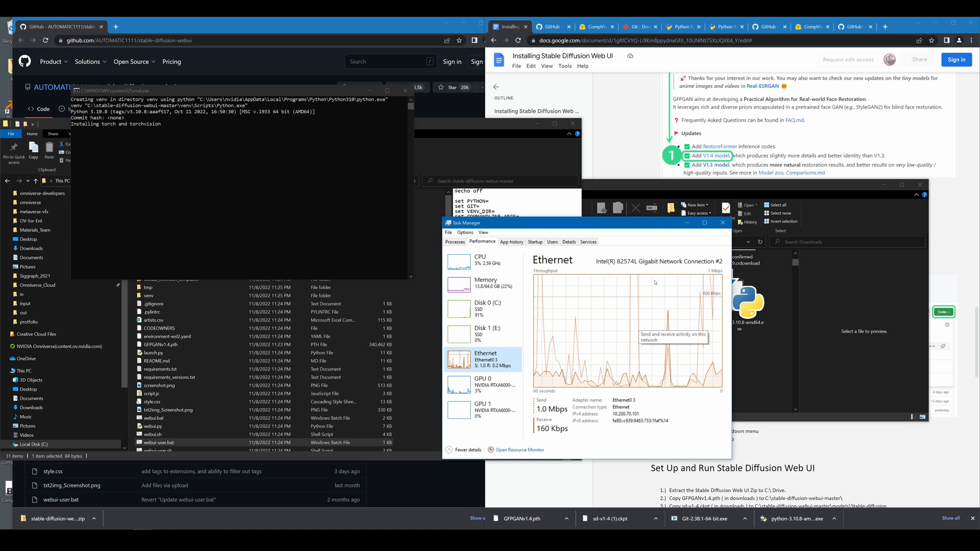
pyautogui.click(459, 306)
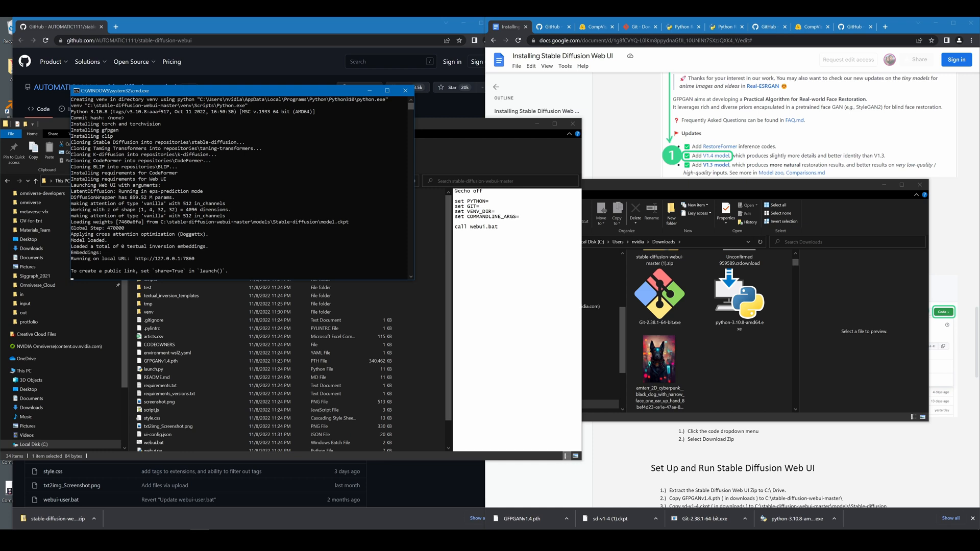
pyautogui.moveTo(699, 190)
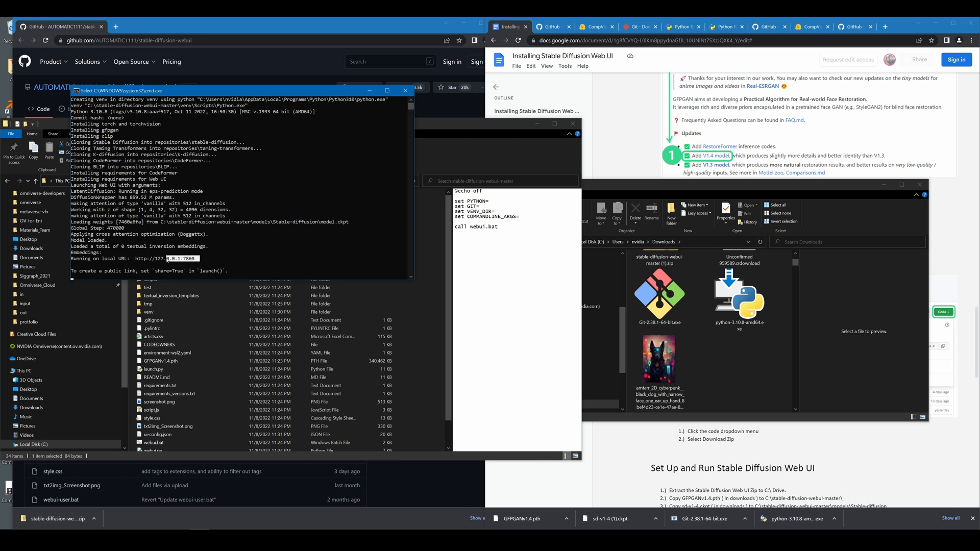
pyautogui.doubleClick(166, 258)
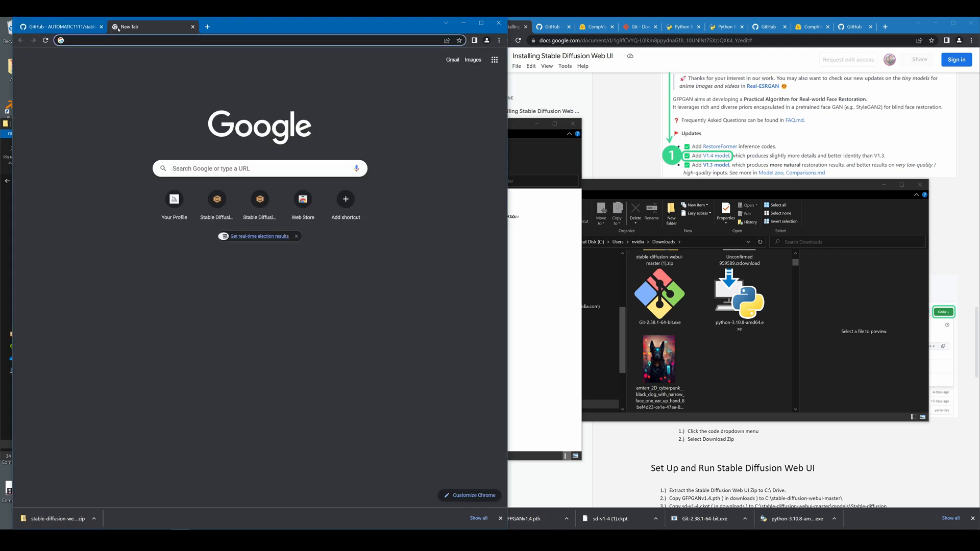
pyautogui.write('http://127.0.0.1:7860')
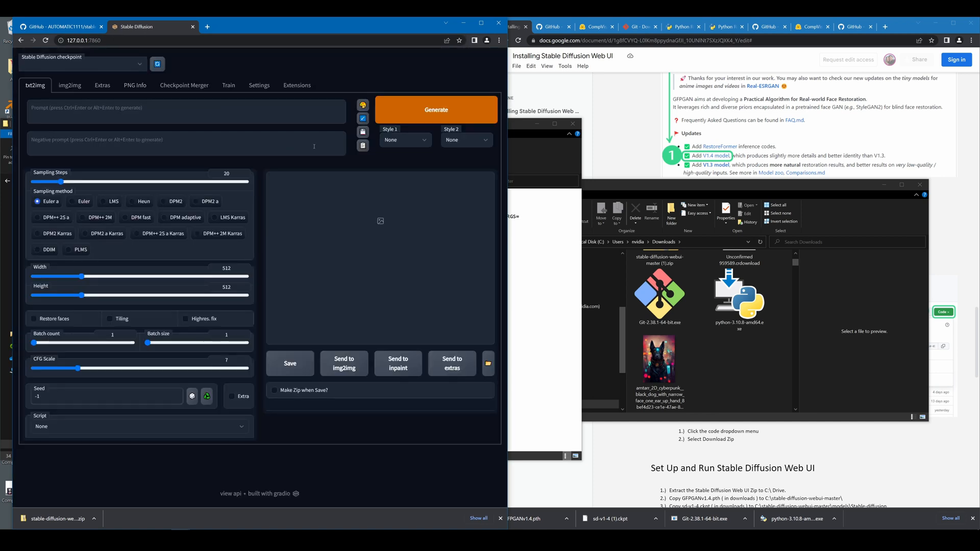
pyautogui.moveTo(297, 75)
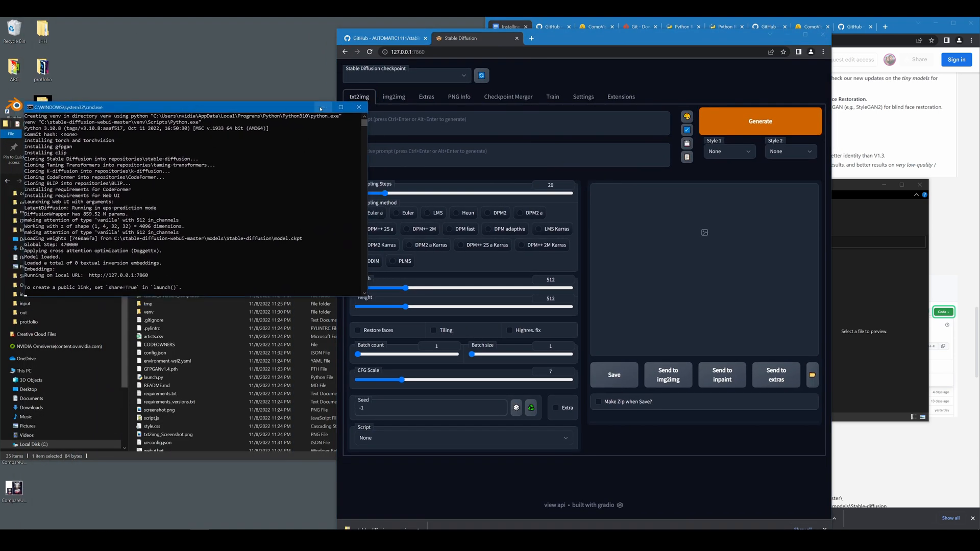
pyautogui.moveTo(359, 107)
pyautogui.write('a photo of a cute cat wearing glasses')
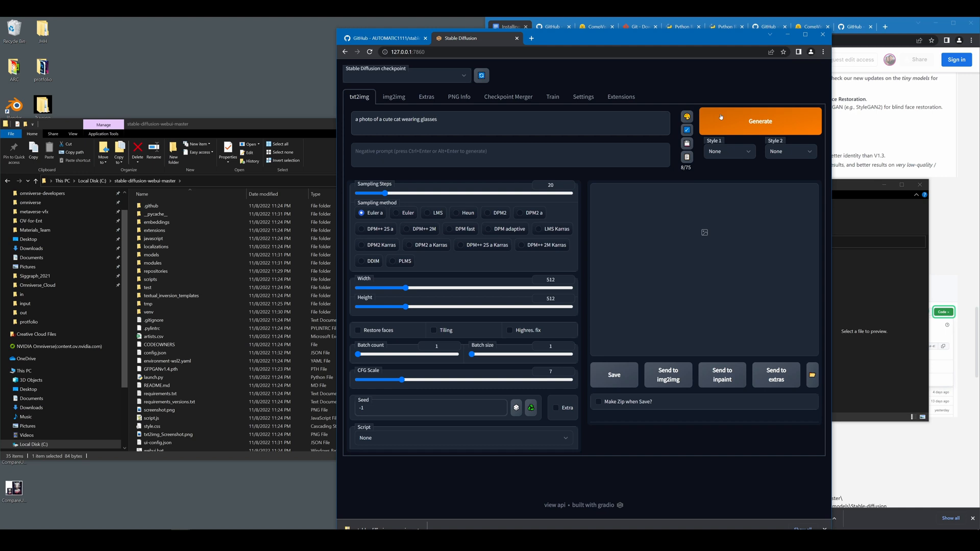
# - Generate the 'a photo of a cute cat wearing glasses' image, then go to the Extensions page
pyautogui.click(759, 120)
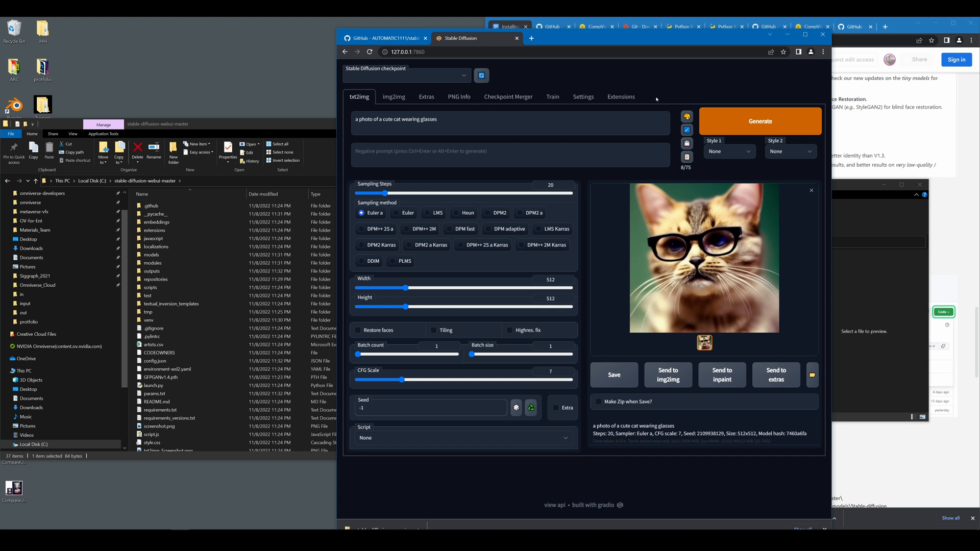
pyautogui.click(619, 97)
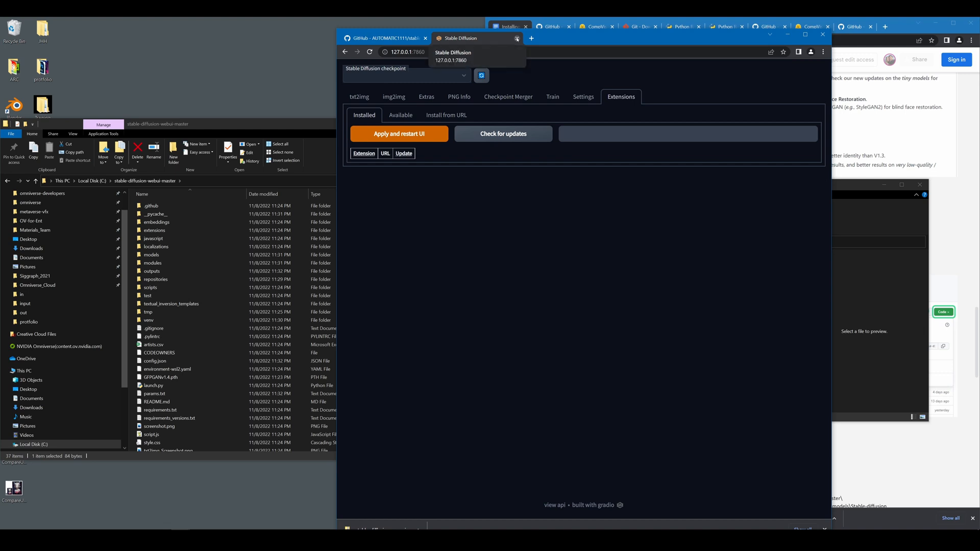
# - Close the Web UI tab, switch to the Google Docs guide, and select the extensions folder
pyautogui.click(375, 38)
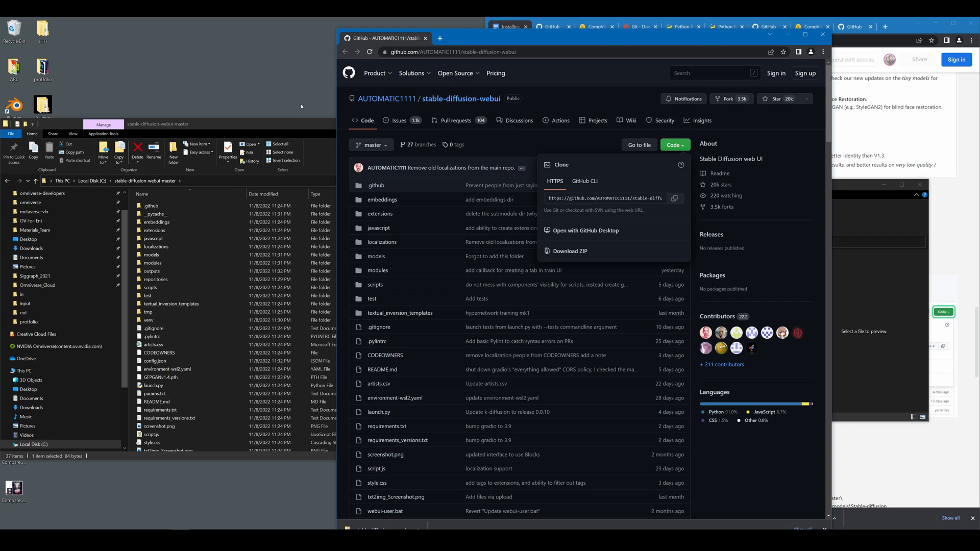
pyautogui.click(507, 26)
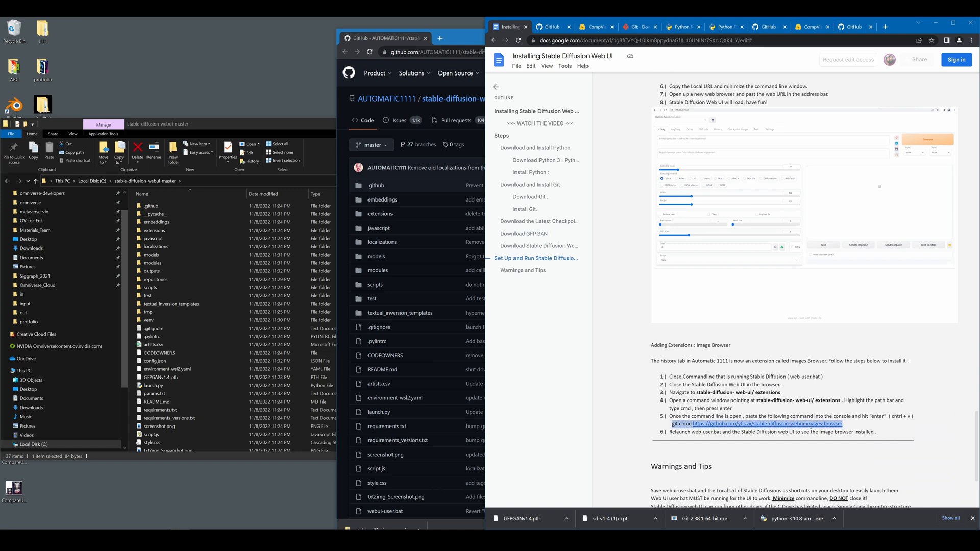
pyautogui.click(154, 230)
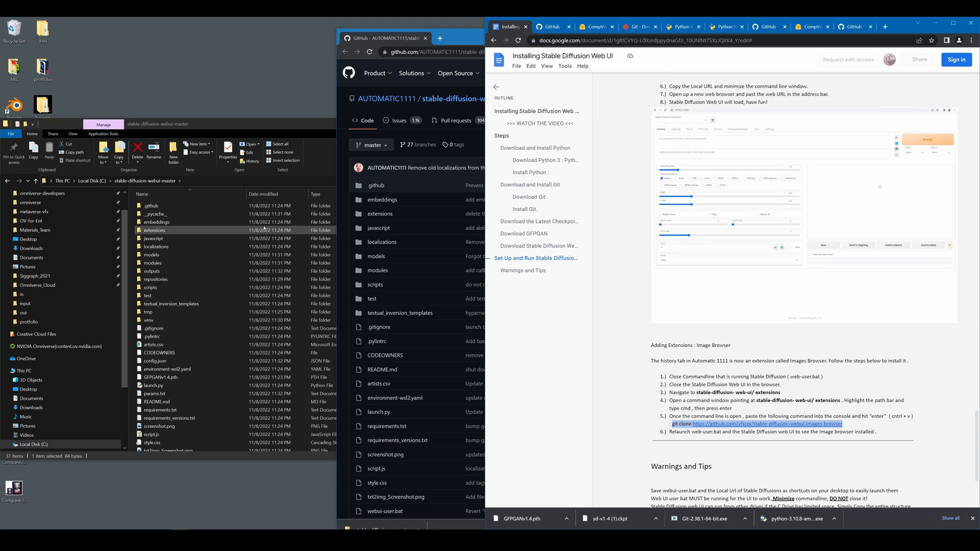
pyautogui.click(156, 222)
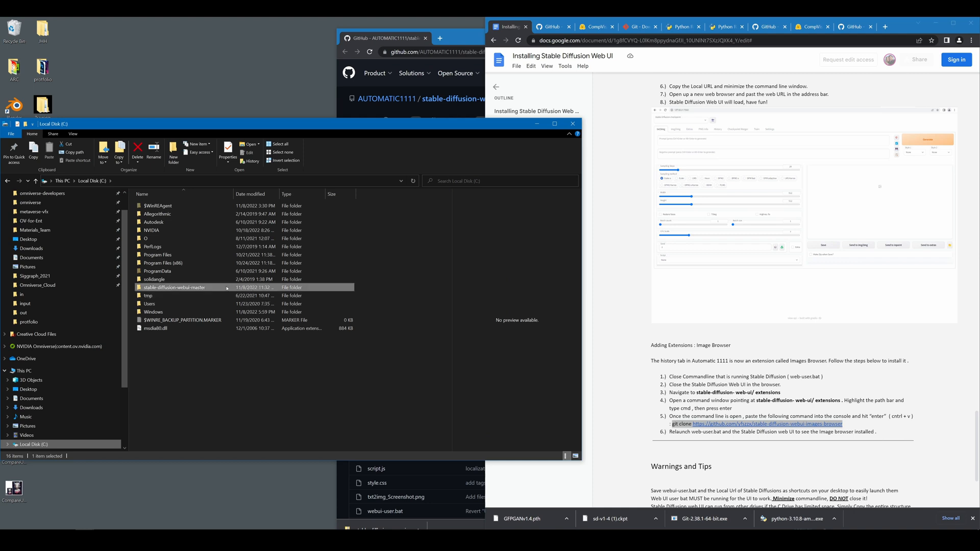
# - Open stable-diffusion-webui-master\extensions in Explorer and launch cmd there from the address bar
pyautogui.doubleClick(175, 287)
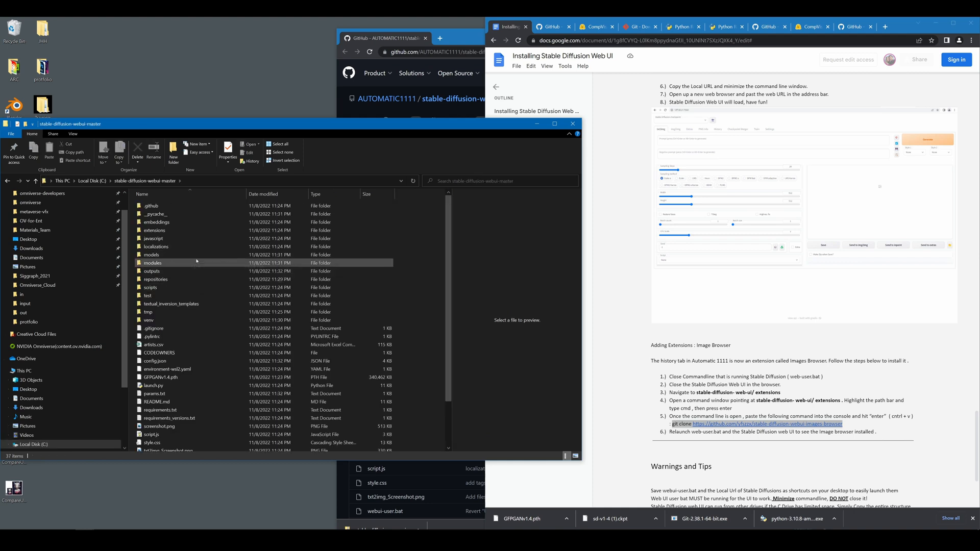
pyautogui.click(154, 230)
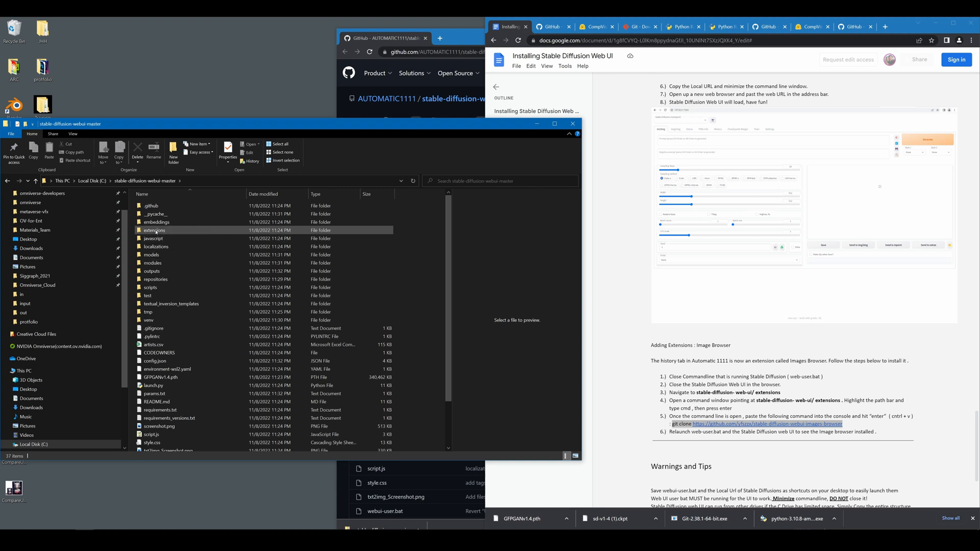
pyautogui.doubleClick(154, 231)
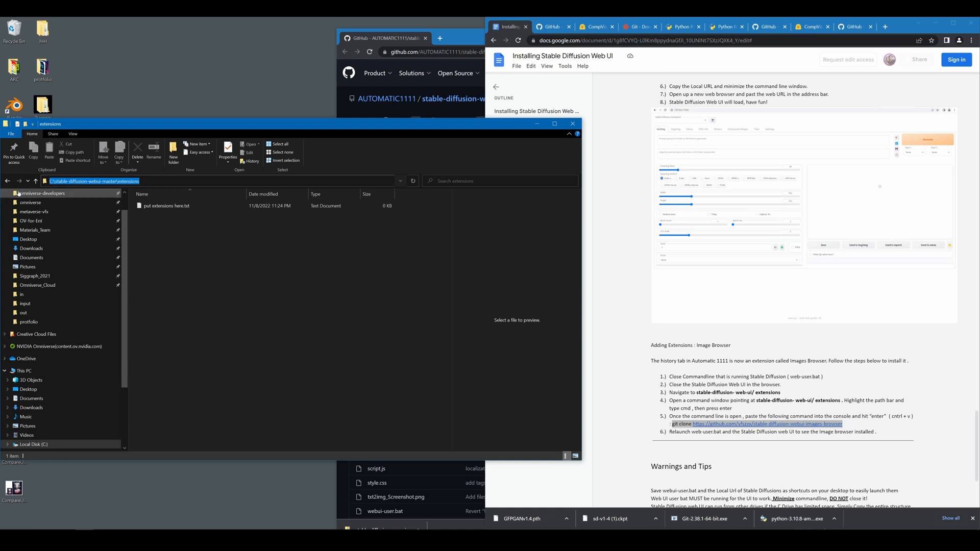
pyautogui.write('cmd')
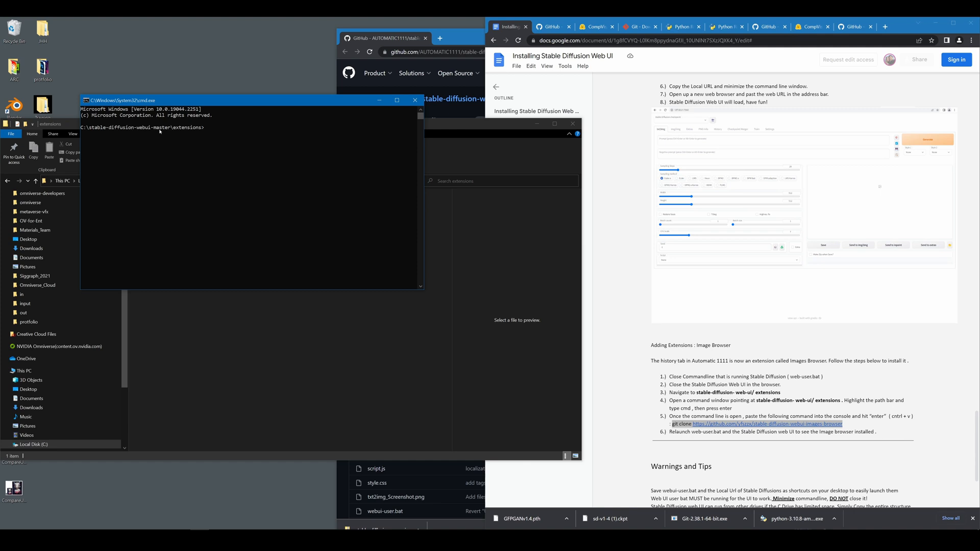
pyautogui.moveTo(180, 133)
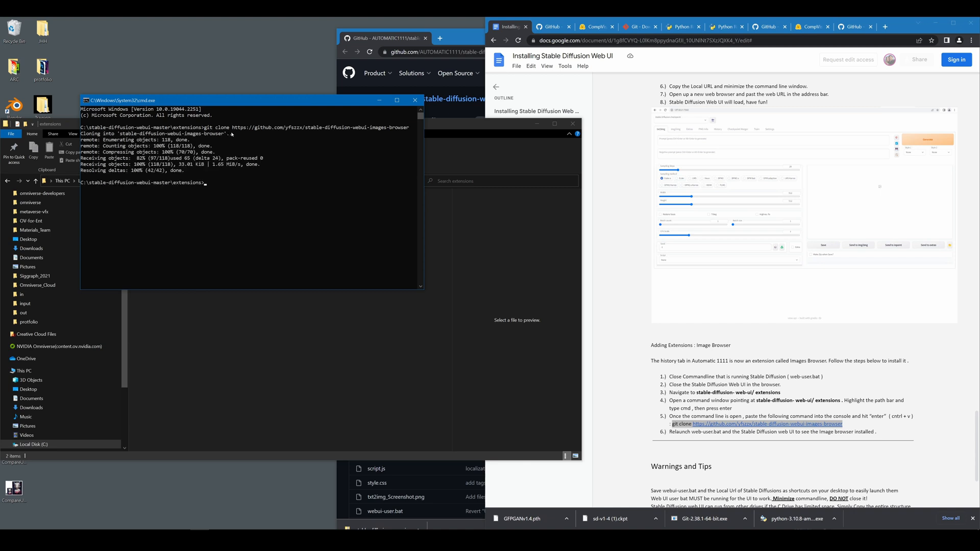
pyautogui.moveTo(264, 182)
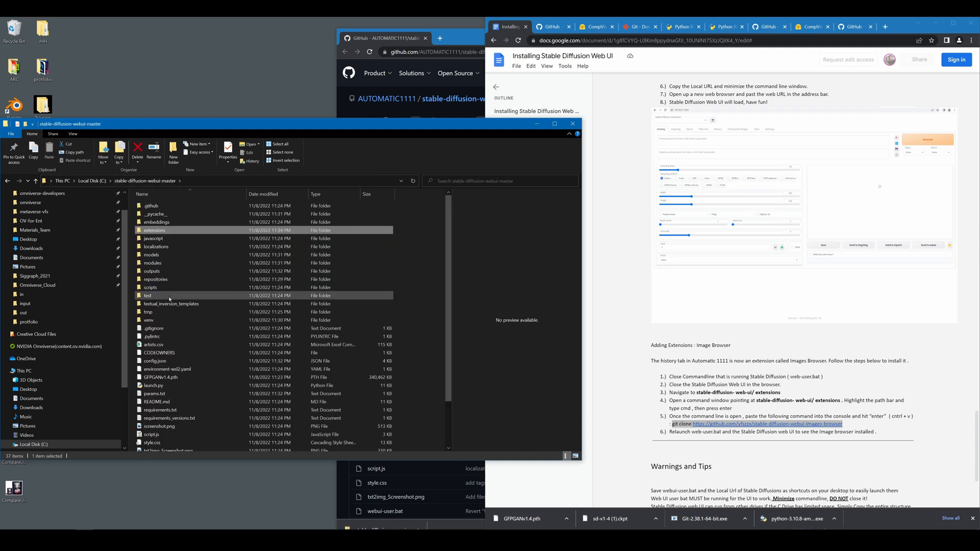
# - Relaunch webui-user.bat from stable-diffusion-webui-master and load 127.0.0.1:7860 in Chrome
pyautogui.scroll(-3)
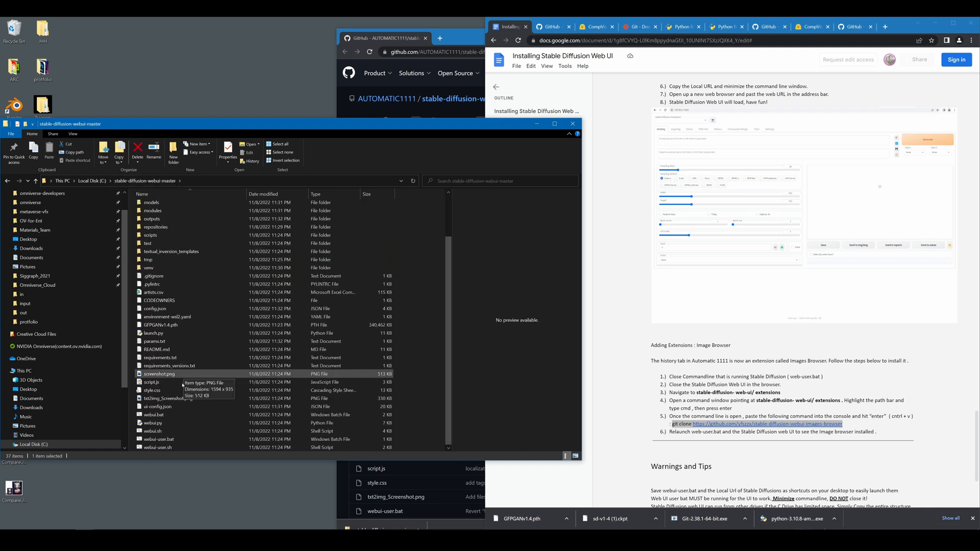
pyautogui.click(158, 439)
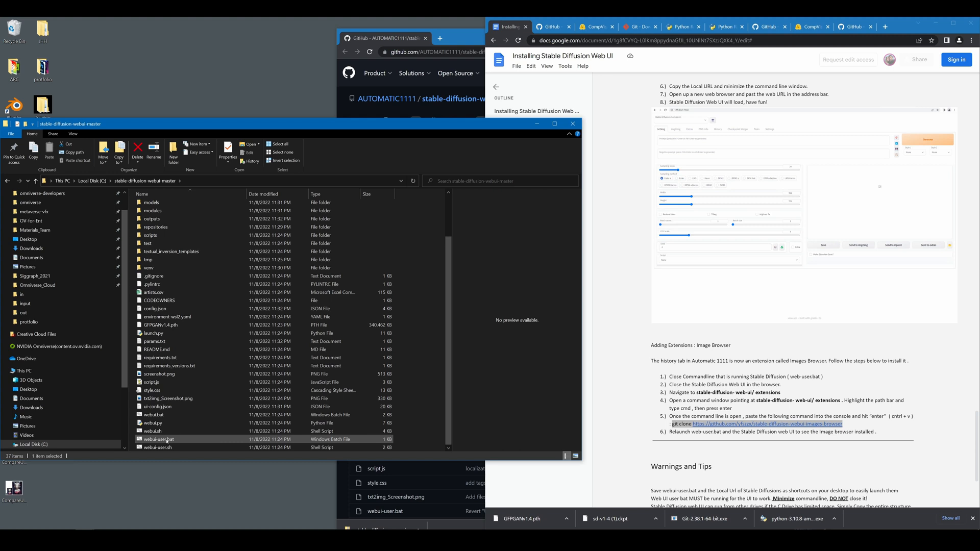
pyautogui.doubleClick(157, 438)
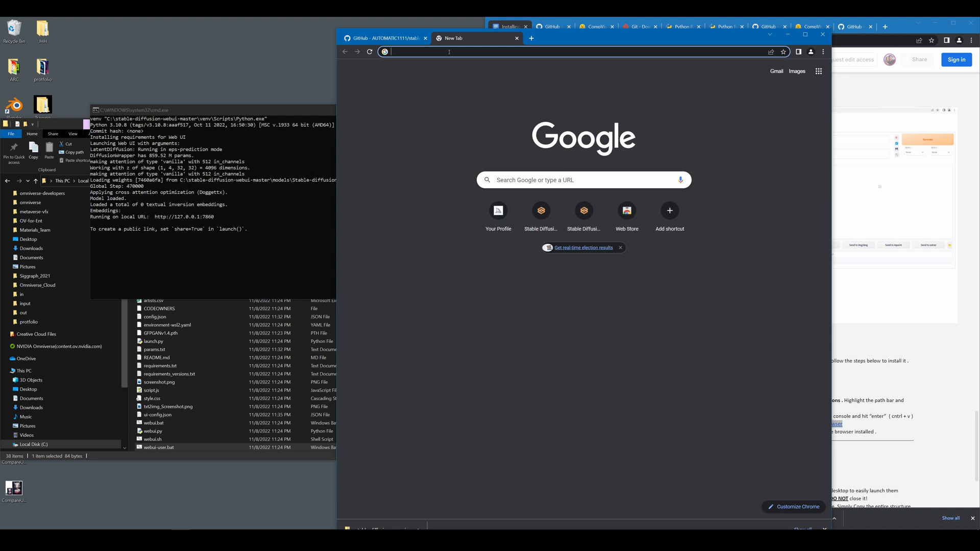
pyautogui.write('127.0.0.1:7860')
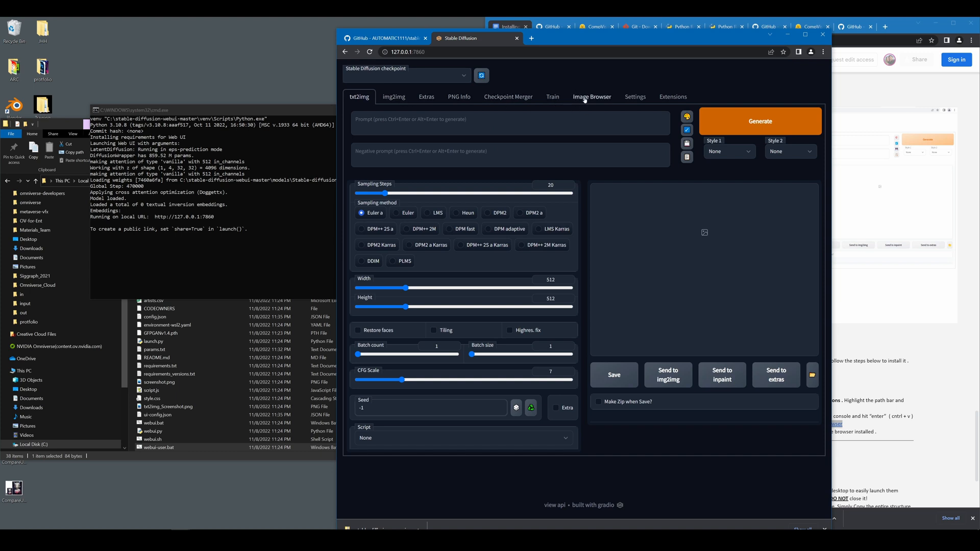
# - Load the txt2img gallery in the Image Browser and enlarge the cat-in-glasses image with details
pyautogui.click(591, 97)
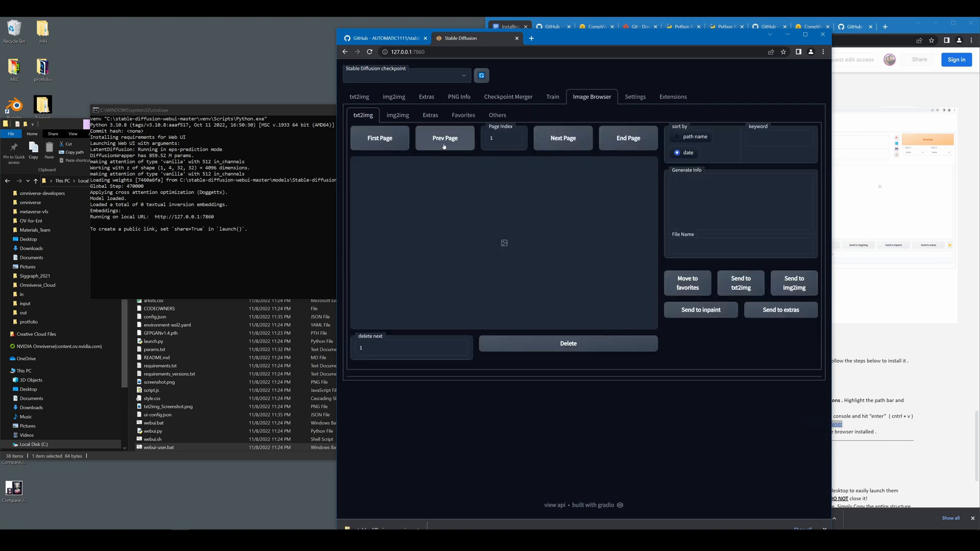
pyautogui.click(445, 138)
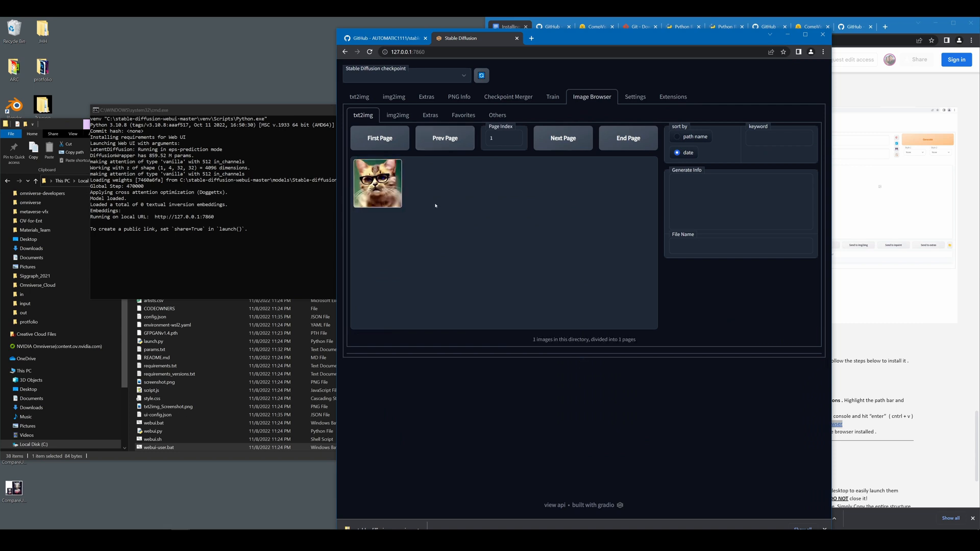
pyautogui.click(359, 96)
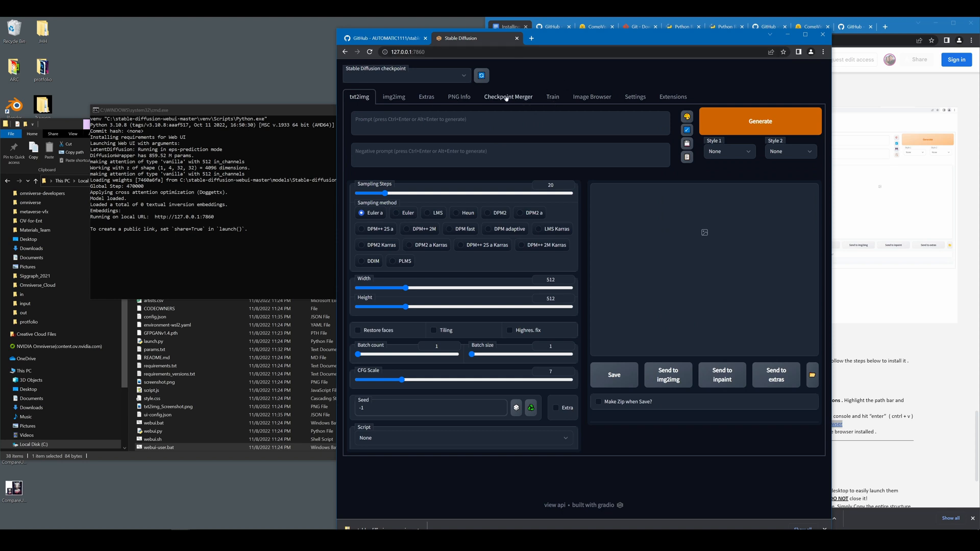
pyautogui.click(591, 97)
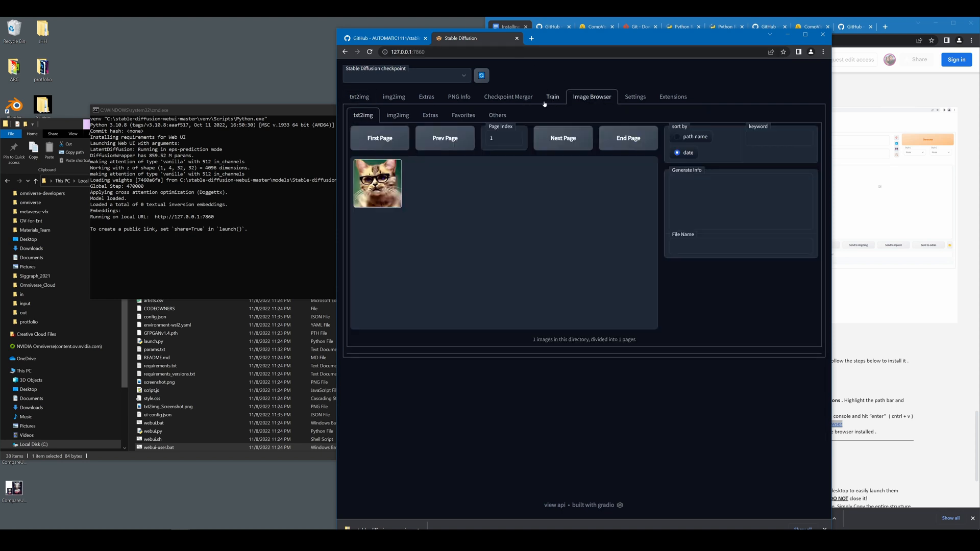
pyautogui.click(377, 183)
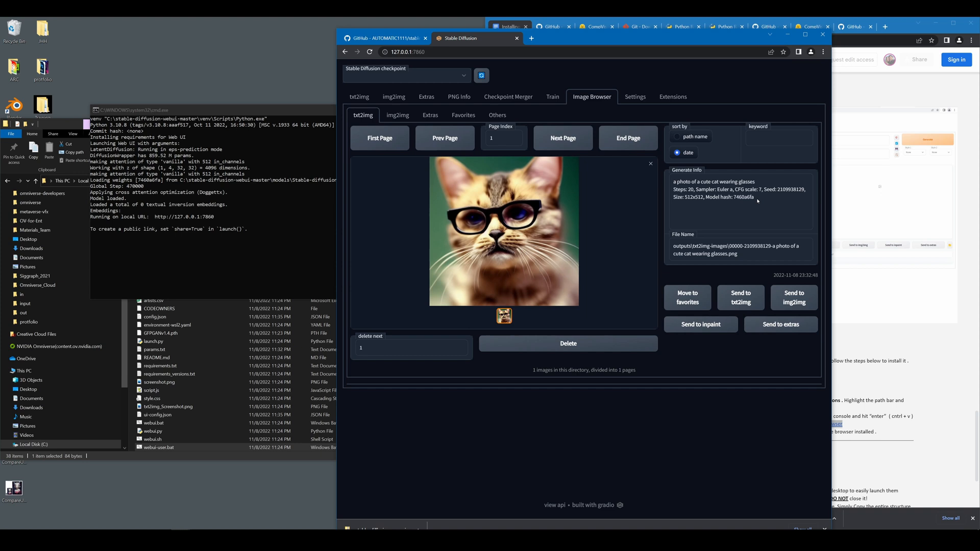
pyautogui.moveTo(756, 200)
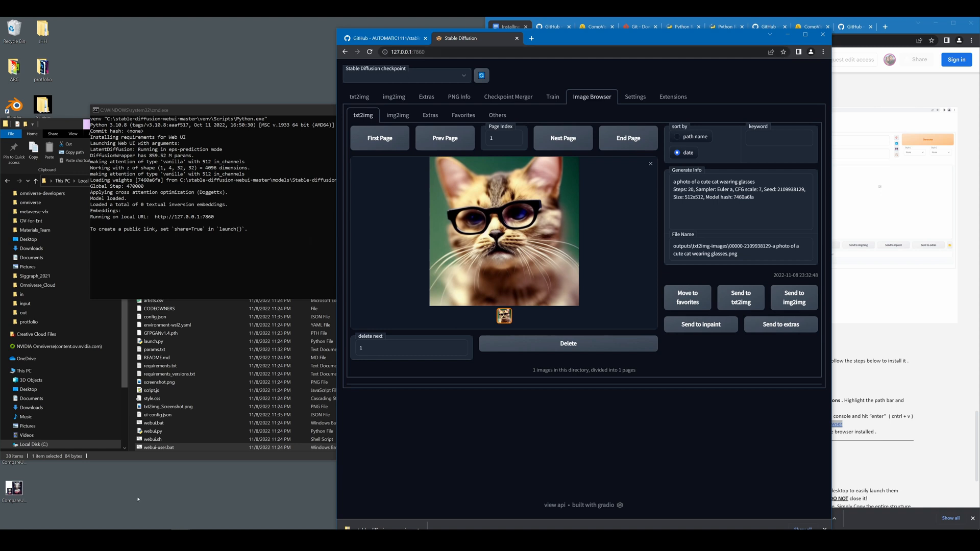
pyautogui.click(153, 447)
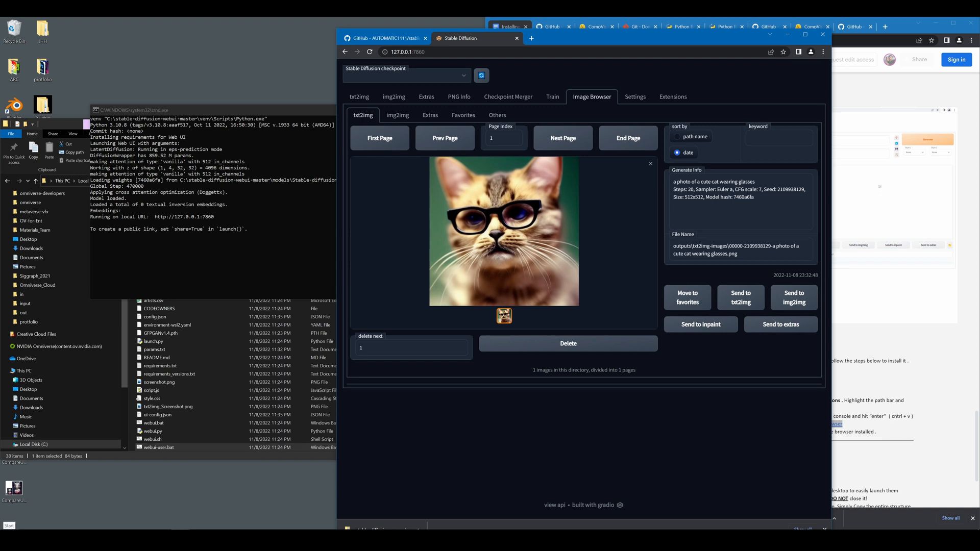
# - Create a 'LAUNCH ME FIRST' desktop shortcut to webui-user.bat and start a URL shortcut
pyautogui.click(153, 447)
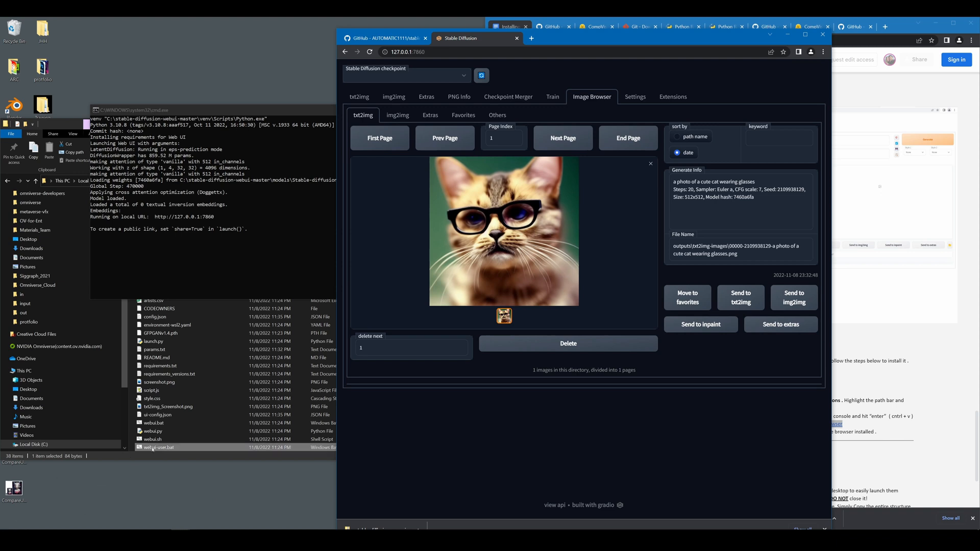
pyautogui.rightClick(159, 447)
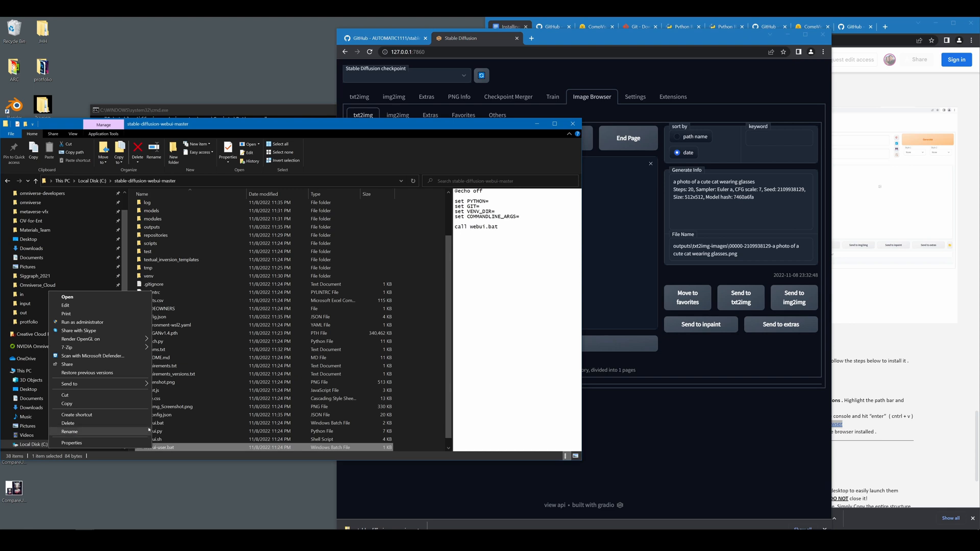
pyautogui.moveTo(76, 414)
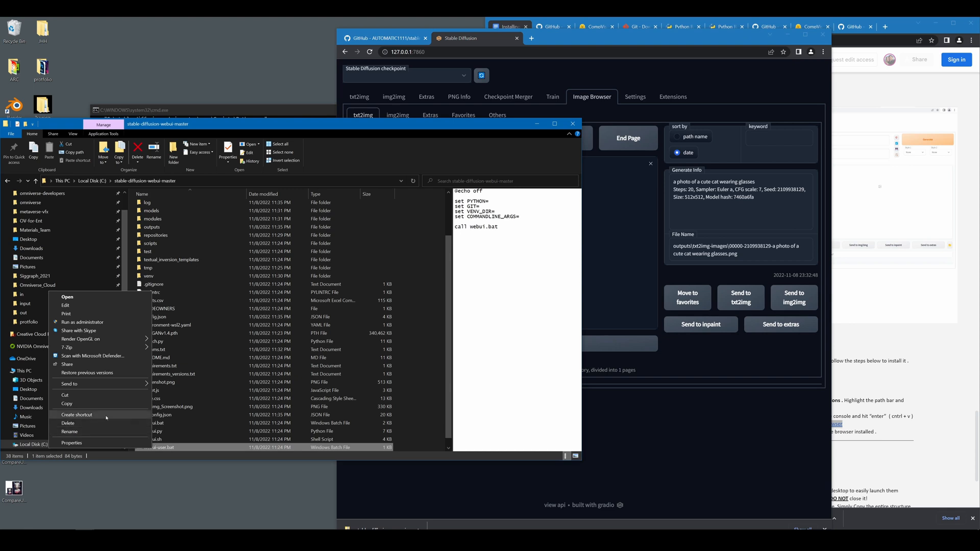
pyautogui.click(76, 414)
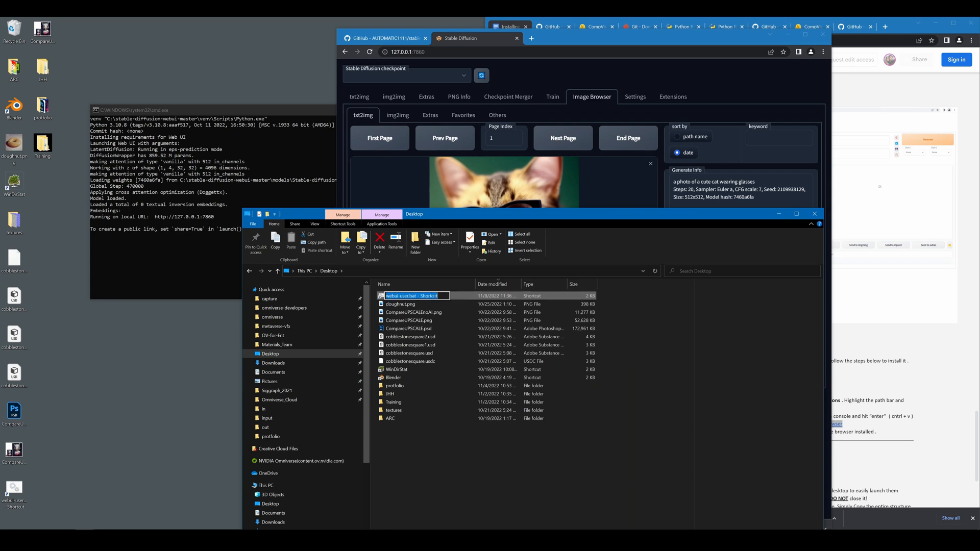
pyautogui.click(407, 296)
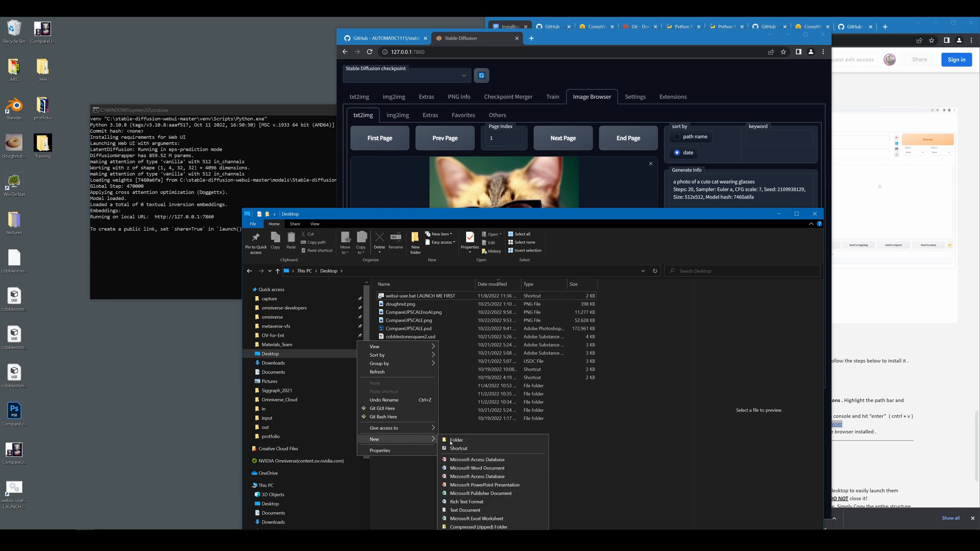
pyautogui.click(459, 448)
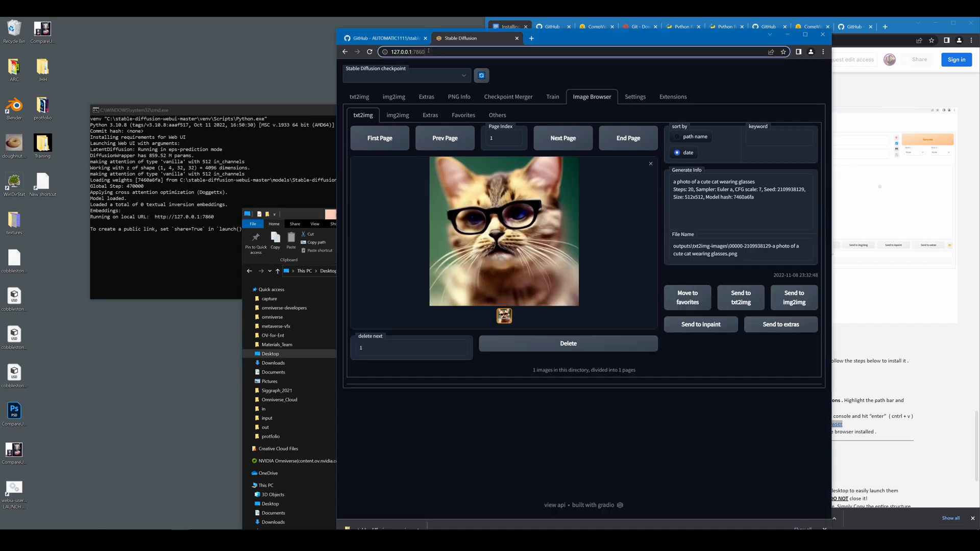
pyautogui.click(405, 51)
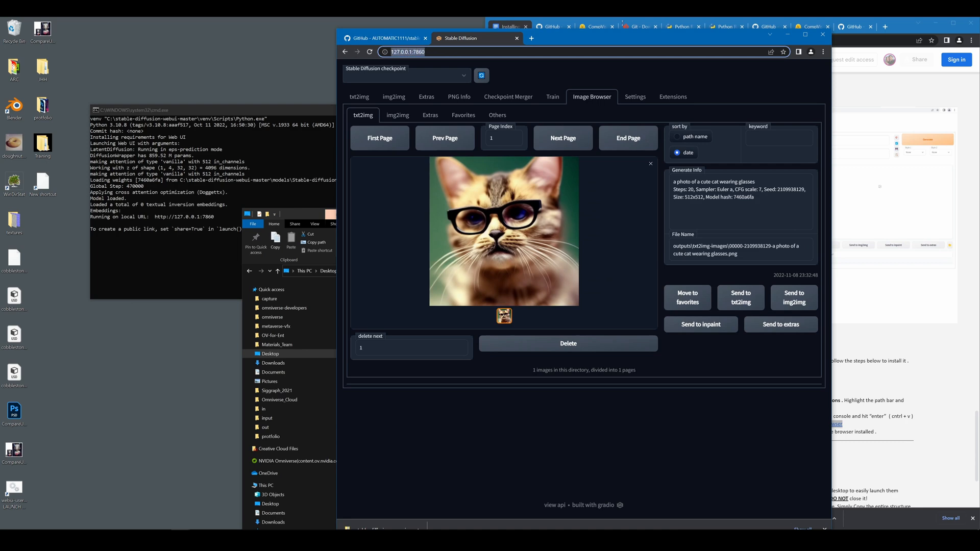